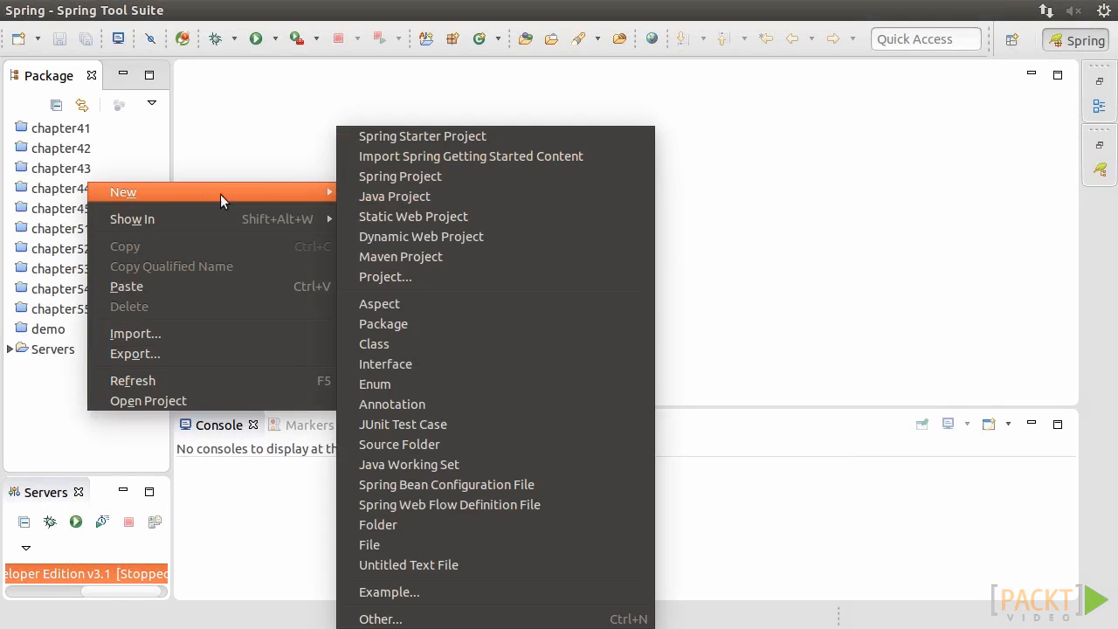
# - Create a Spring Starter project named CWT with group and package com.cassandrawebtrader
pyautogui.click(422, 136)
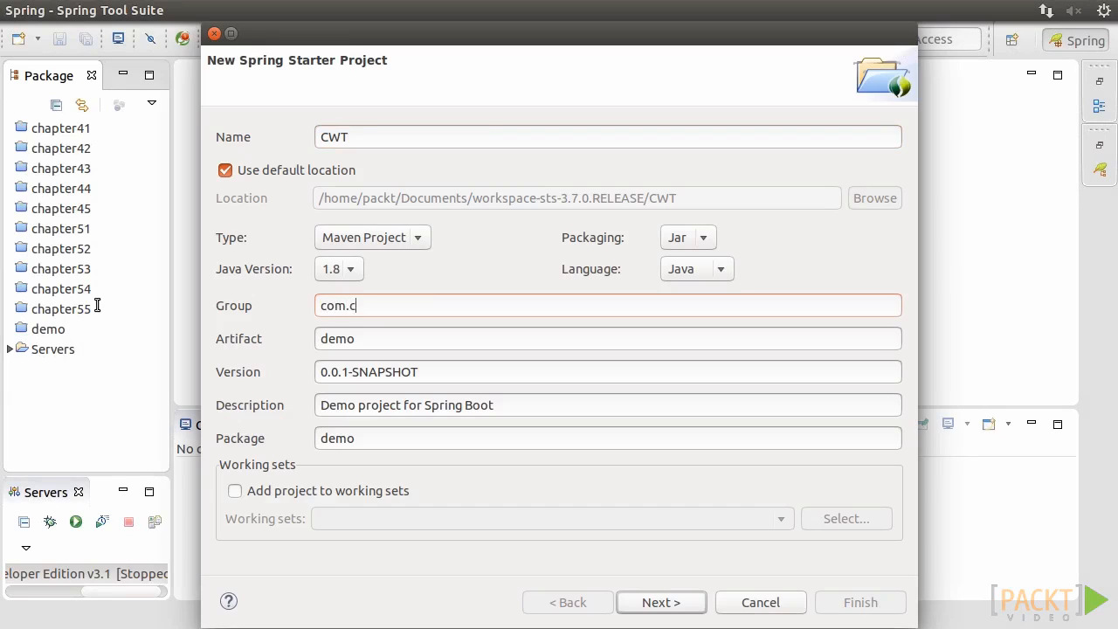
pyautogui.write('assandrawebtrader')
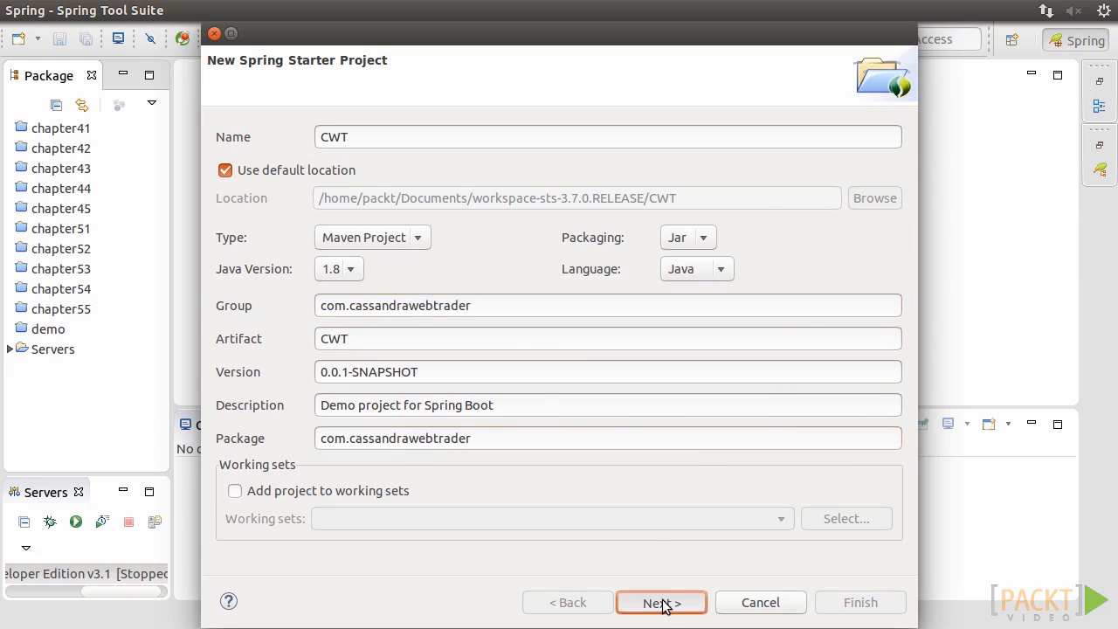
pyautogui.click(661, 602)
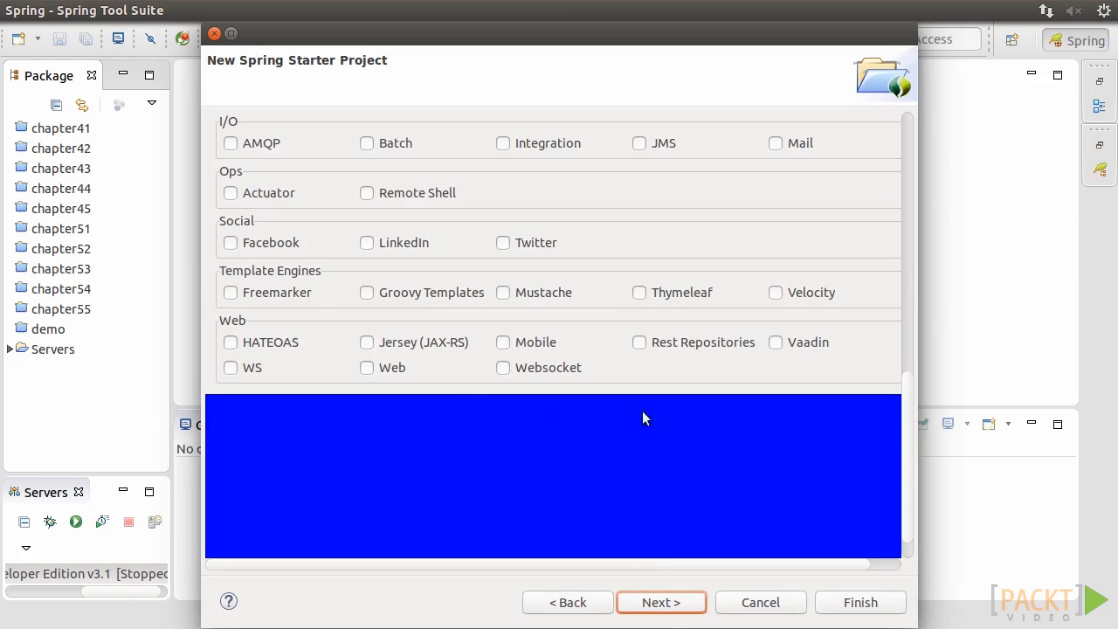
pyautogui.click(860, 602)
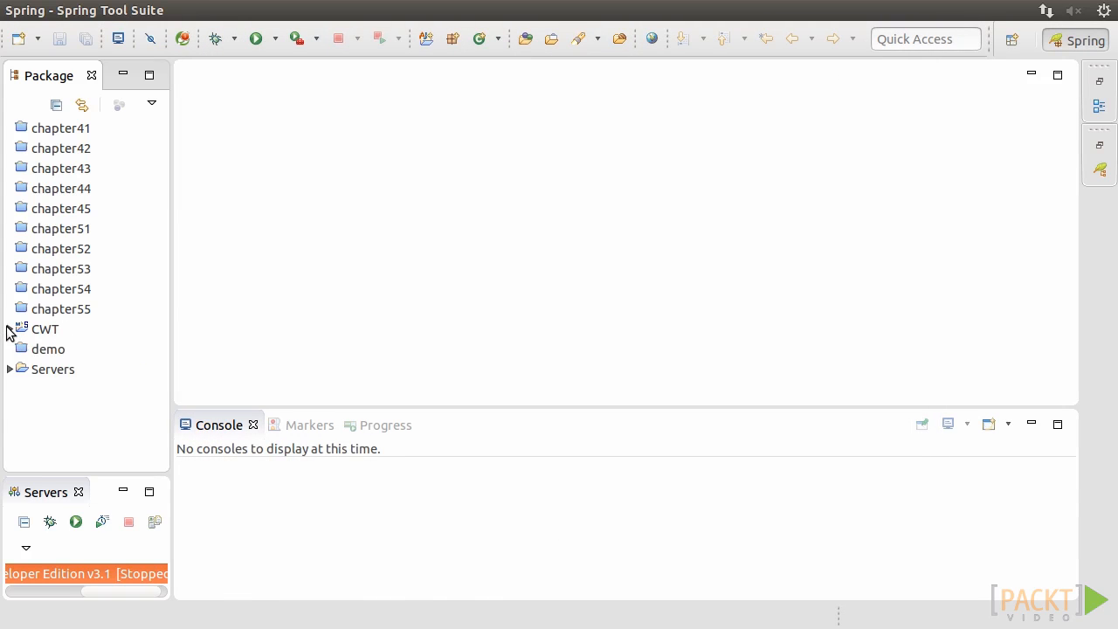
# - Show the raw XML of CWT's pom.xml with its Spring Boot web and test dependencies
pyautogui.click(9, 328)
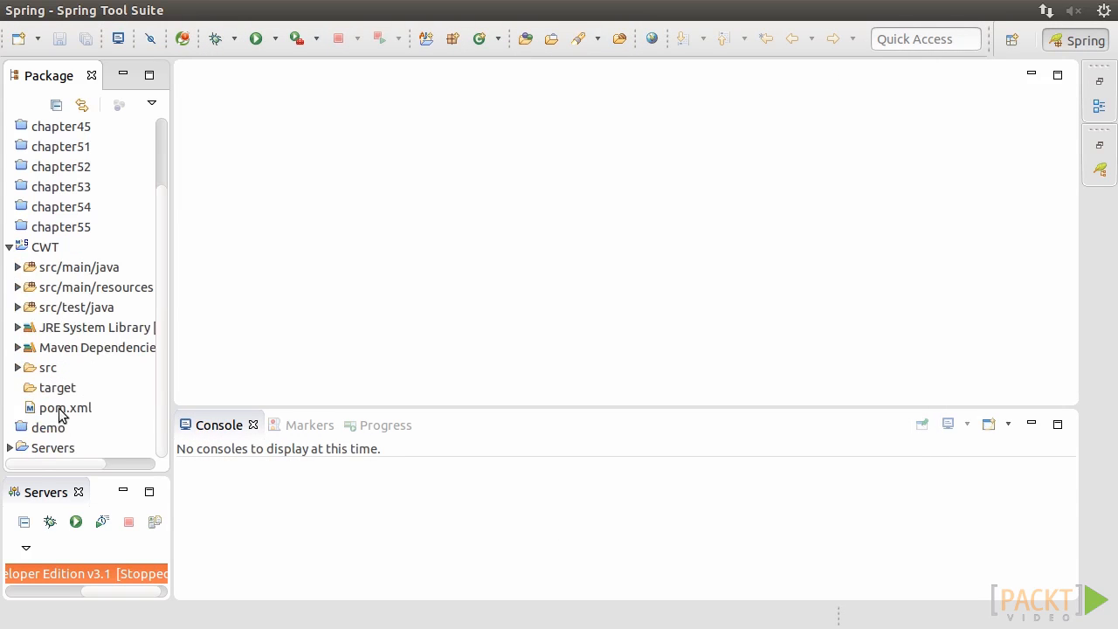
pyautogui.doubleClick(65, 407)
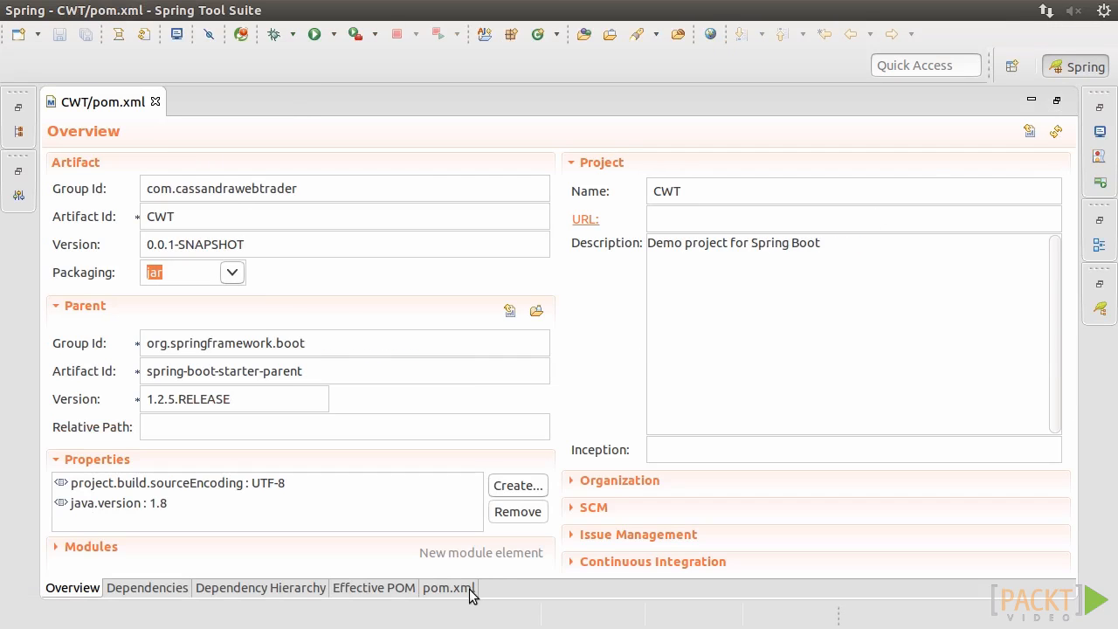
pyautogui.click(449, 586)
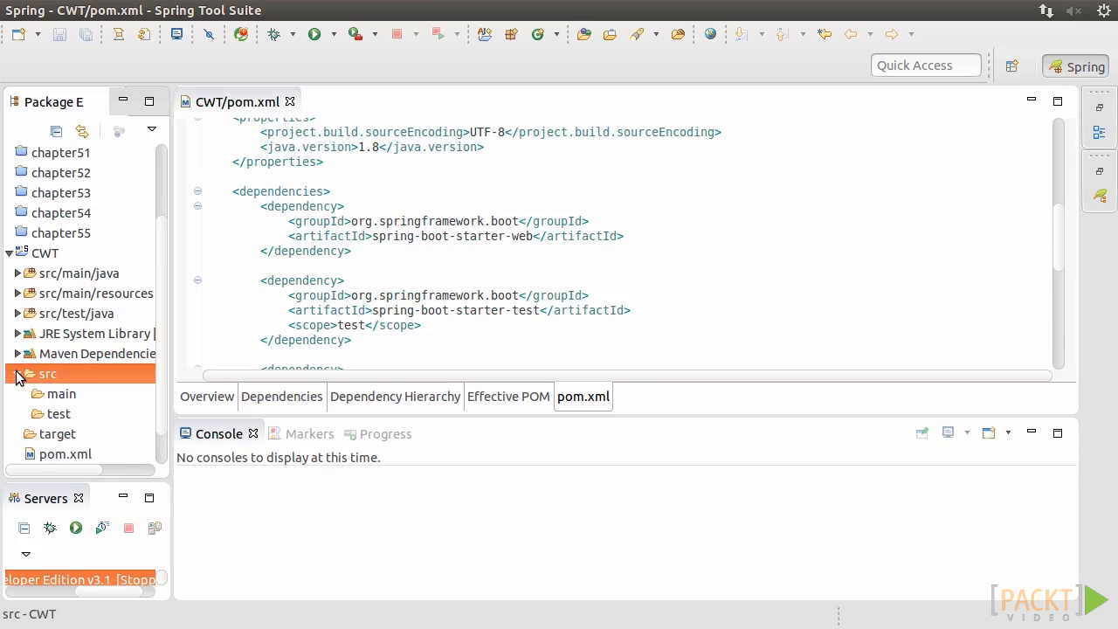
# - Create the folder chain webapp/WEB-INF/jsp under src/main
pyautogui.rightClick(61, 393)
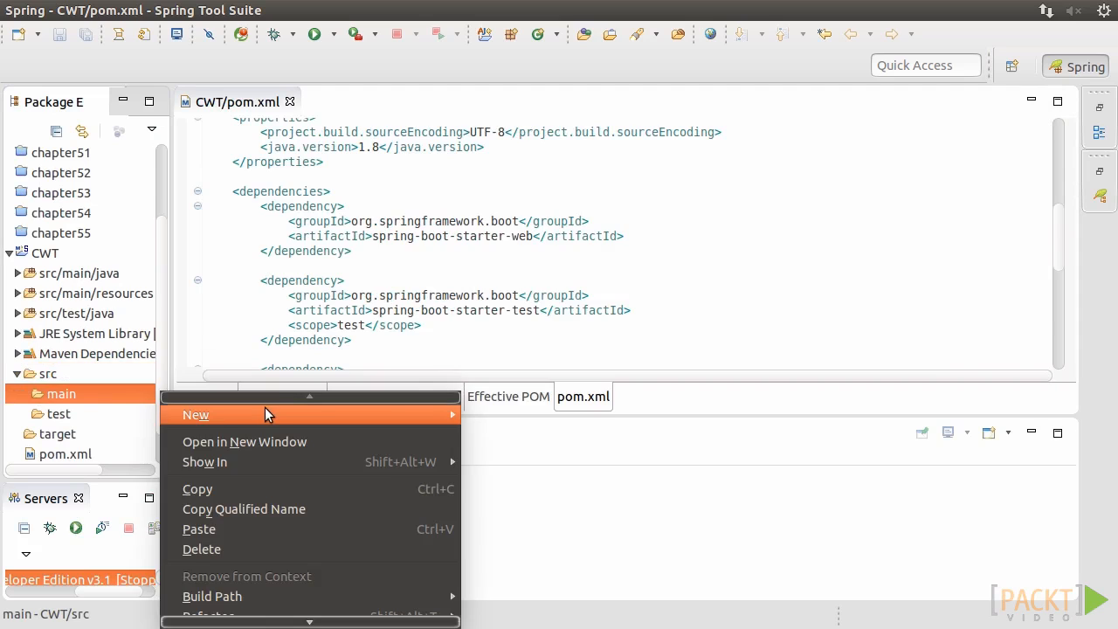
pyautogui.click(194, 414)
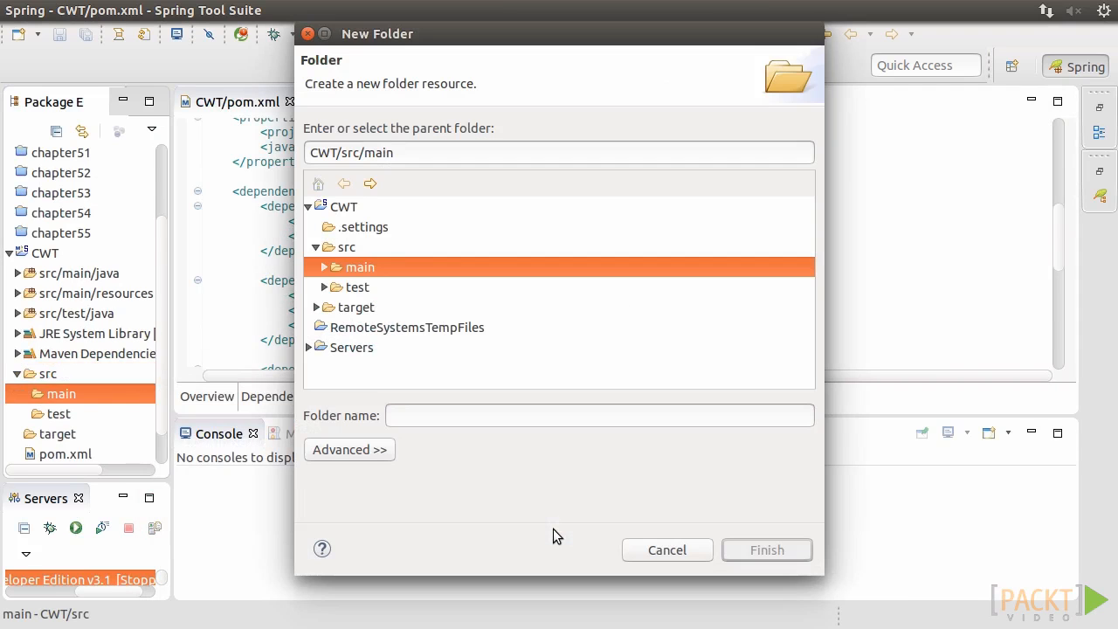
pyautogui.write('webapp/')
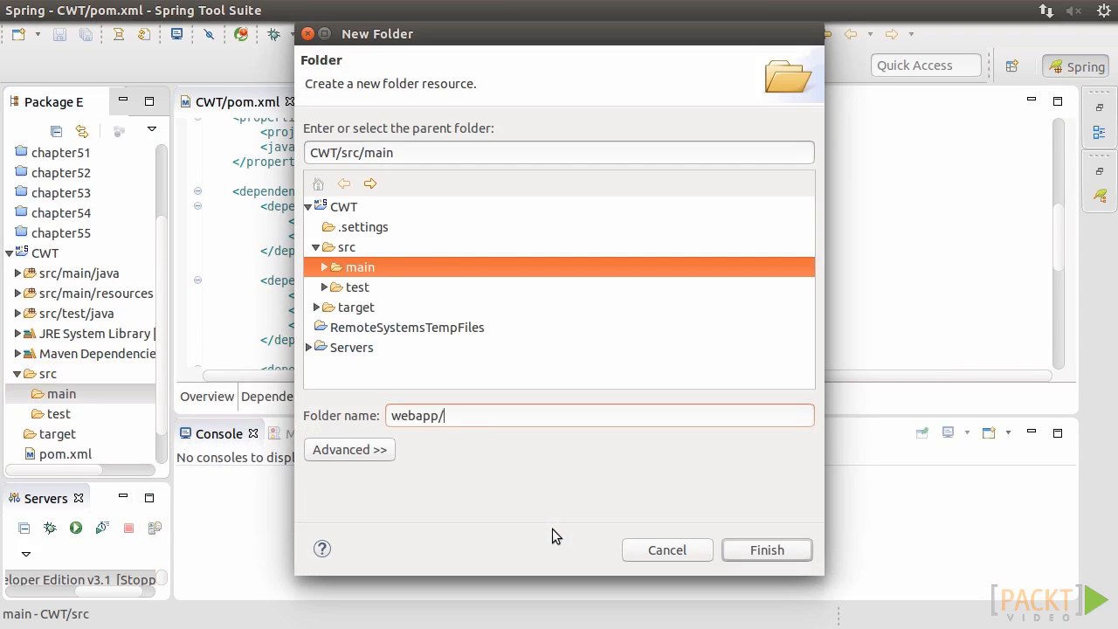
pyautogui.write('WEB-INF/')
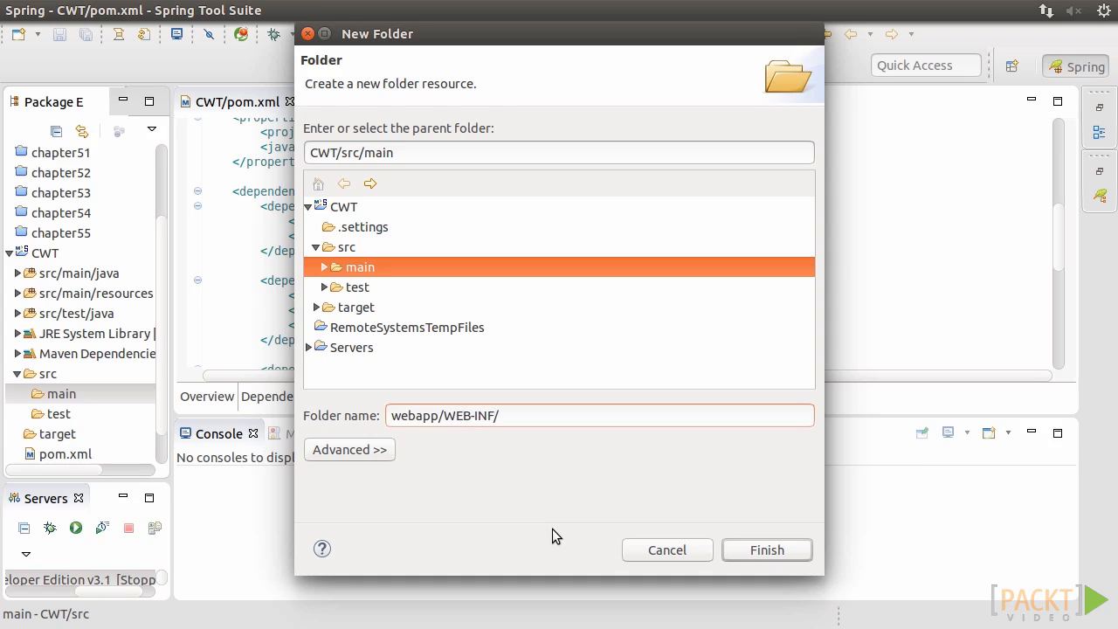
pyautogui.click(766, 549)
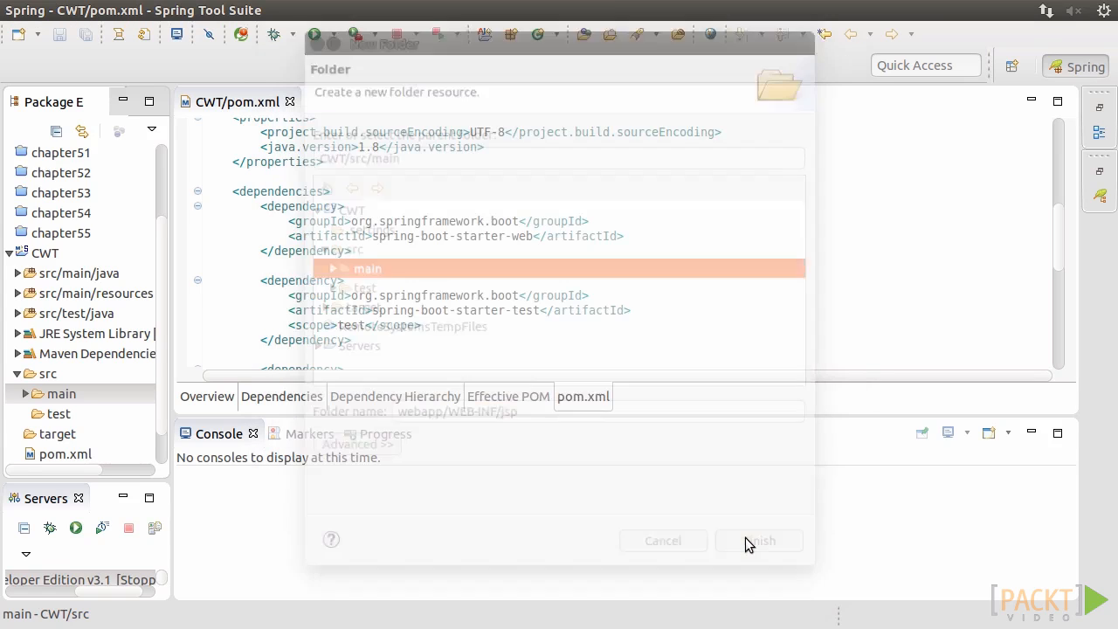
pyautogui.click(757, 539)
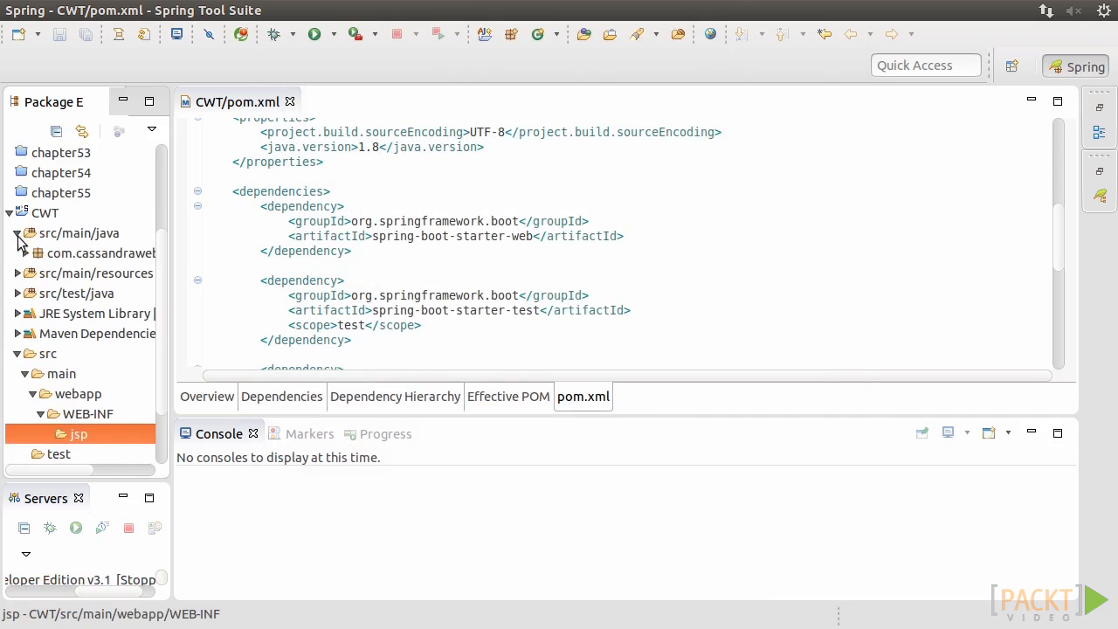
# - Create the HomeController class in package com.cassandrawebtrader.controller
pyautogui.click(100, 252)
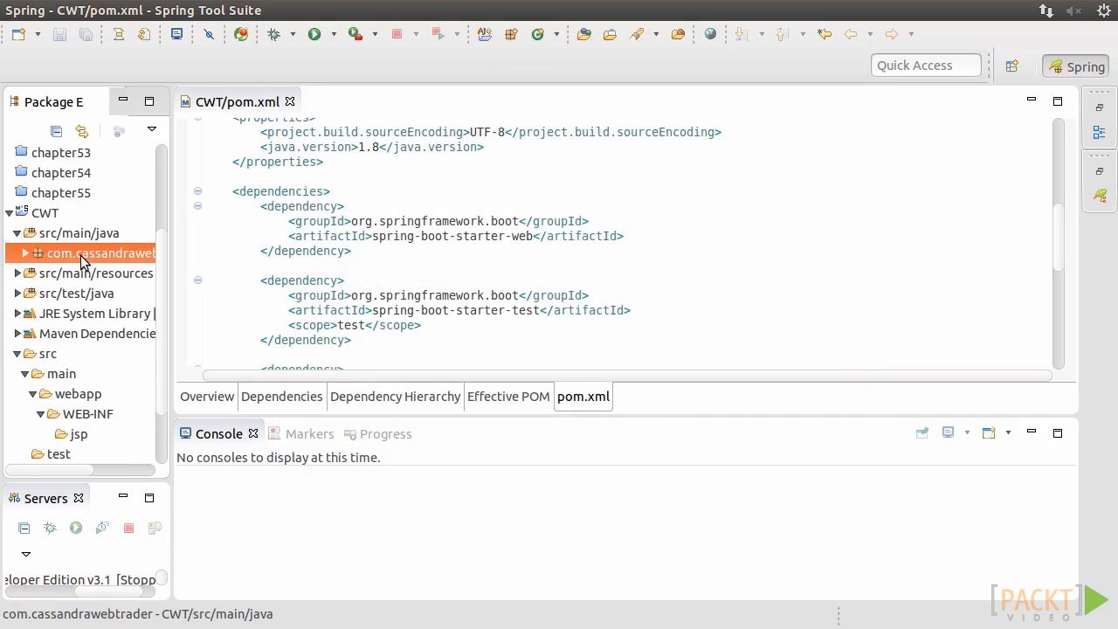
pyautogui.moveTo(450, 359)
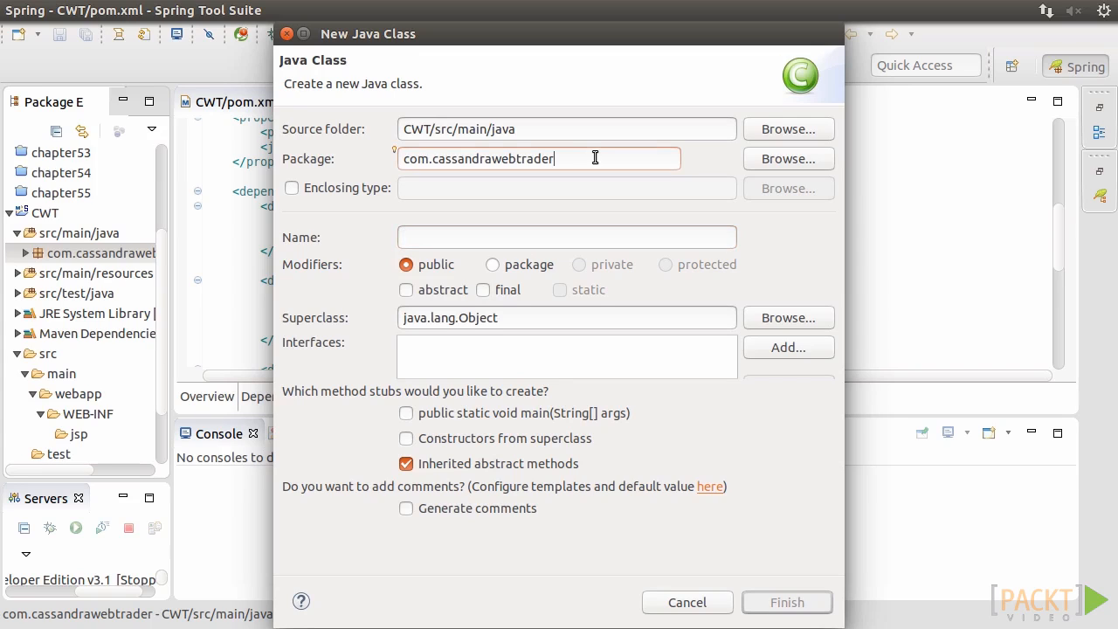
pyautogui.write('.controller')
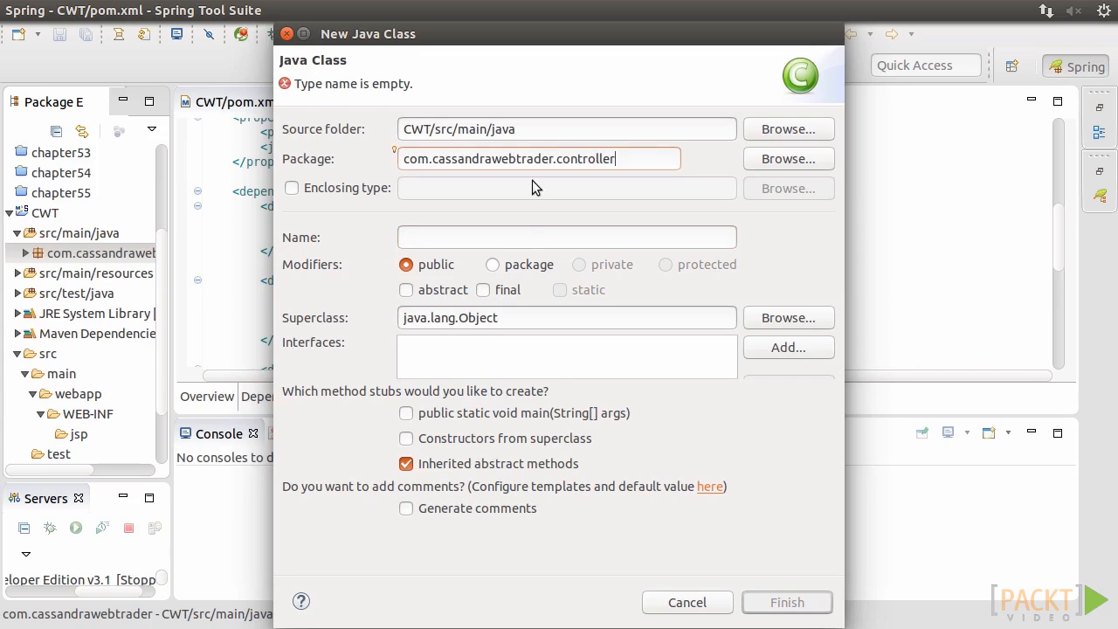
pyautogui.write('Home')
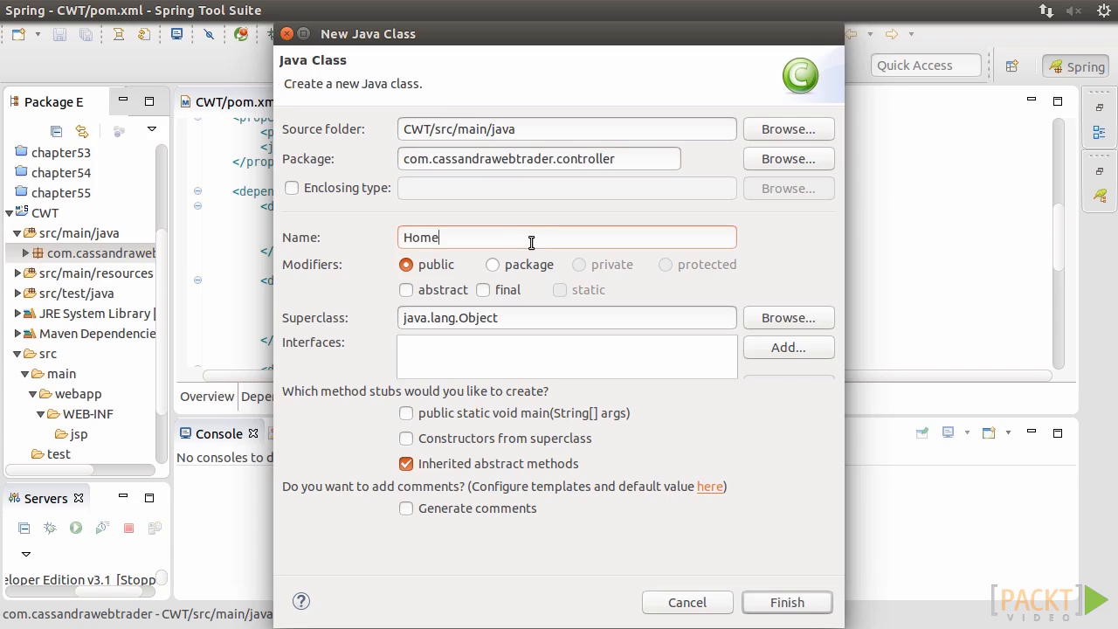
pyautogui.write('Controller')
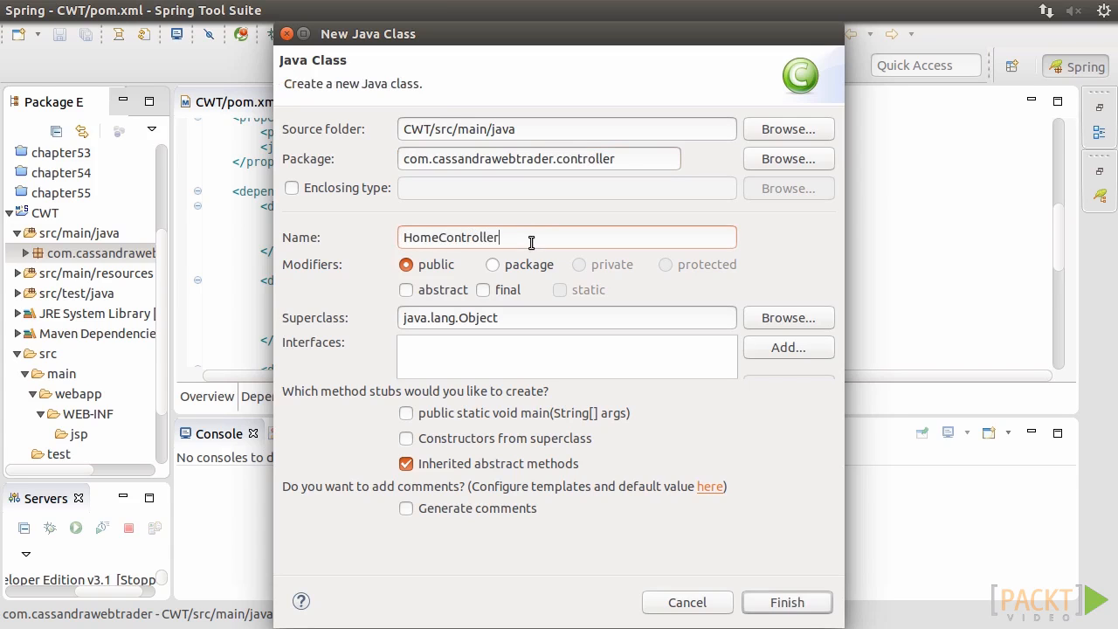
pyautogui.click(785, 601)
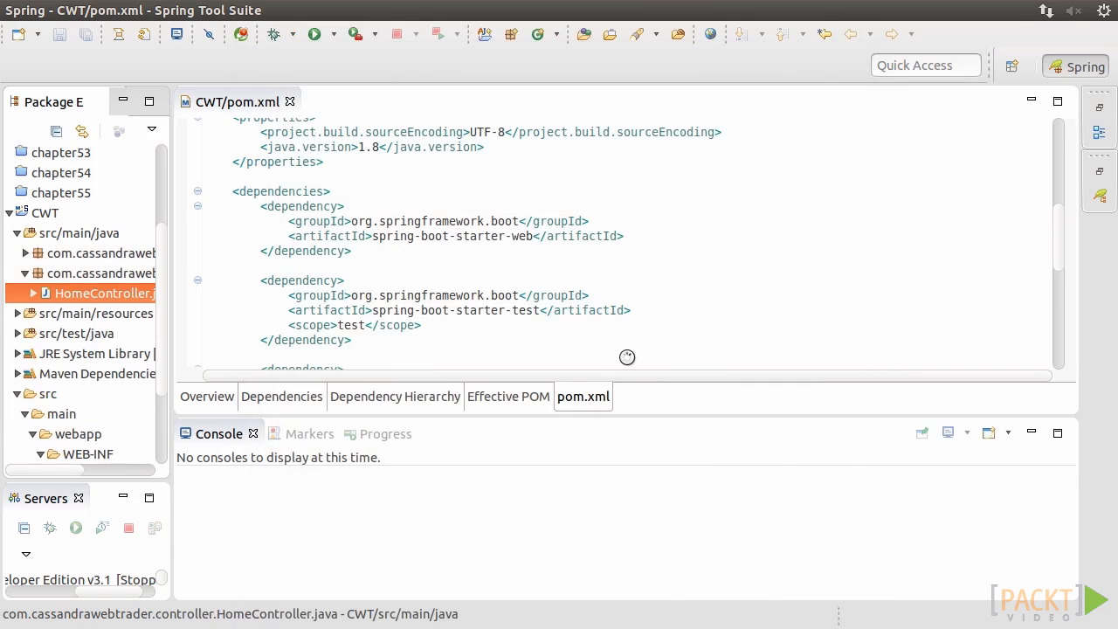
pyautogui.doubleClick(105, 293)
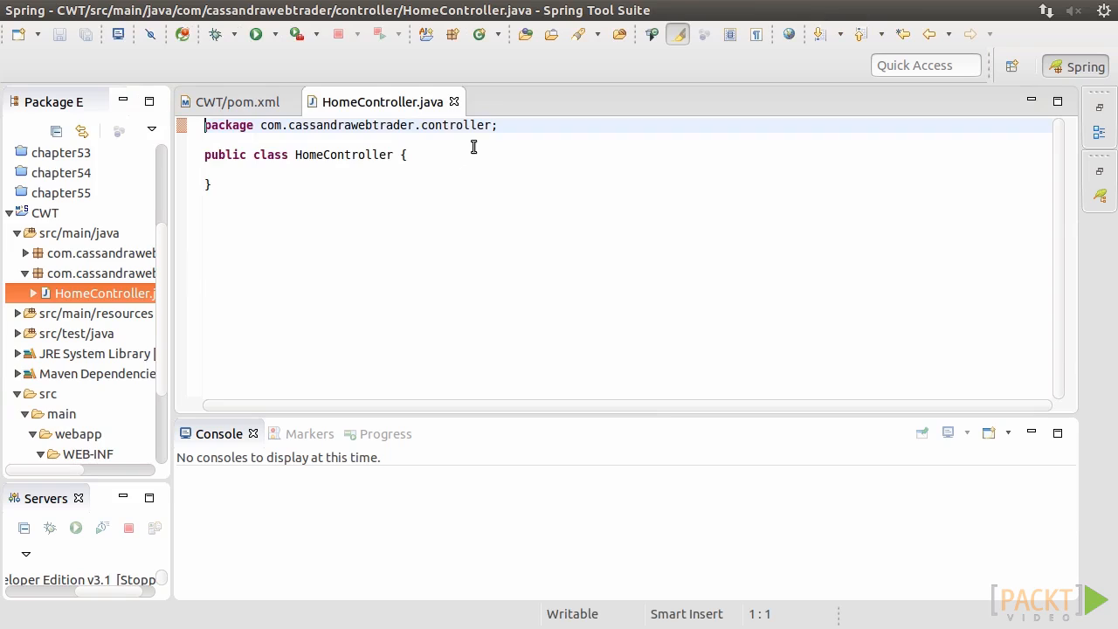
pyautogui.write('@Configuration')
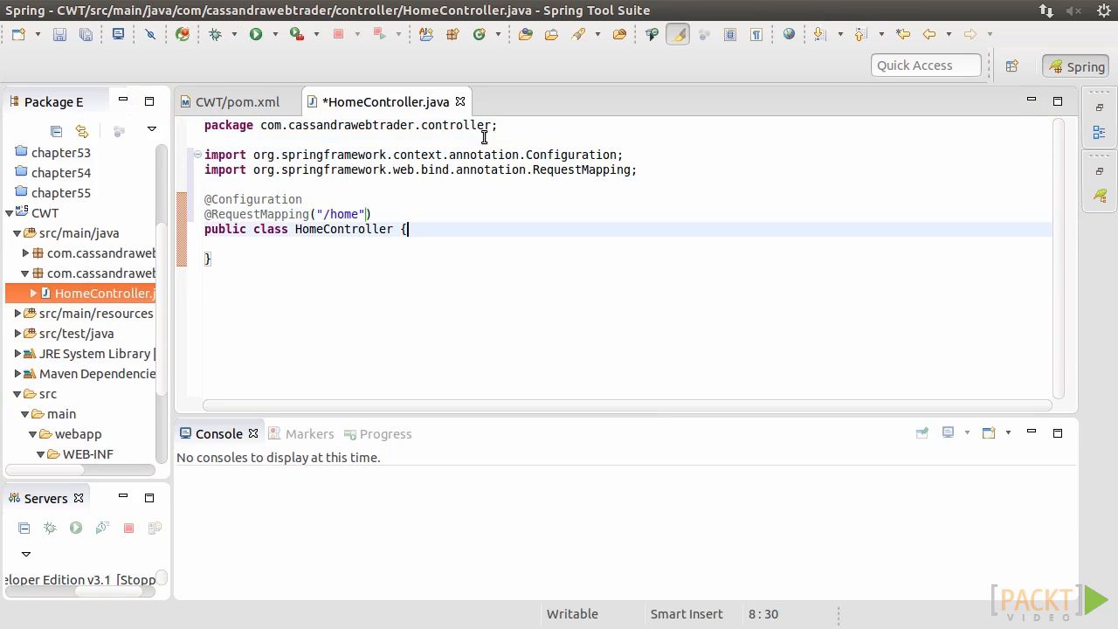
pyautogui.write('public String showHomePage() {')
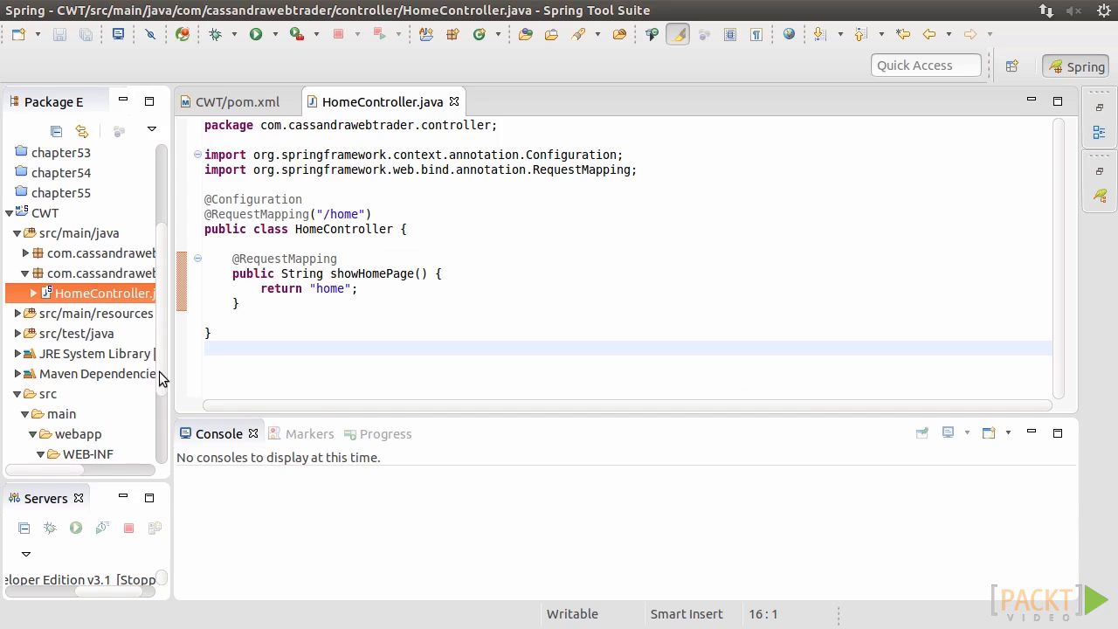
# - Create a new JSP file named home.jsp in the WEB-INF/jsp folder
pyautogui.click(78, 352)
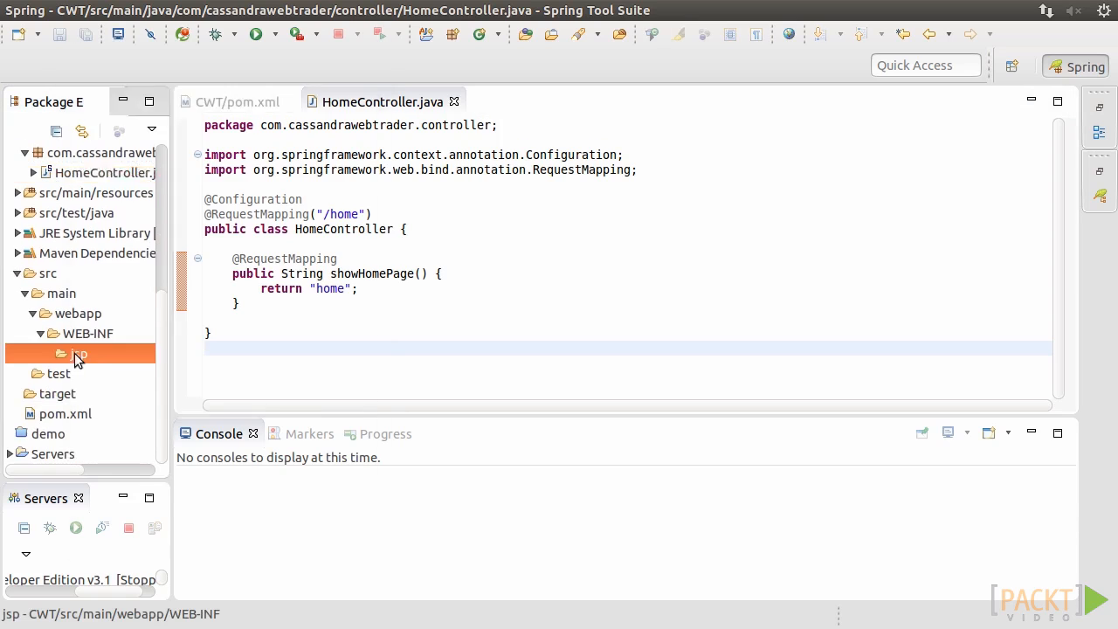
pyautogui.rightClick(74, 353)
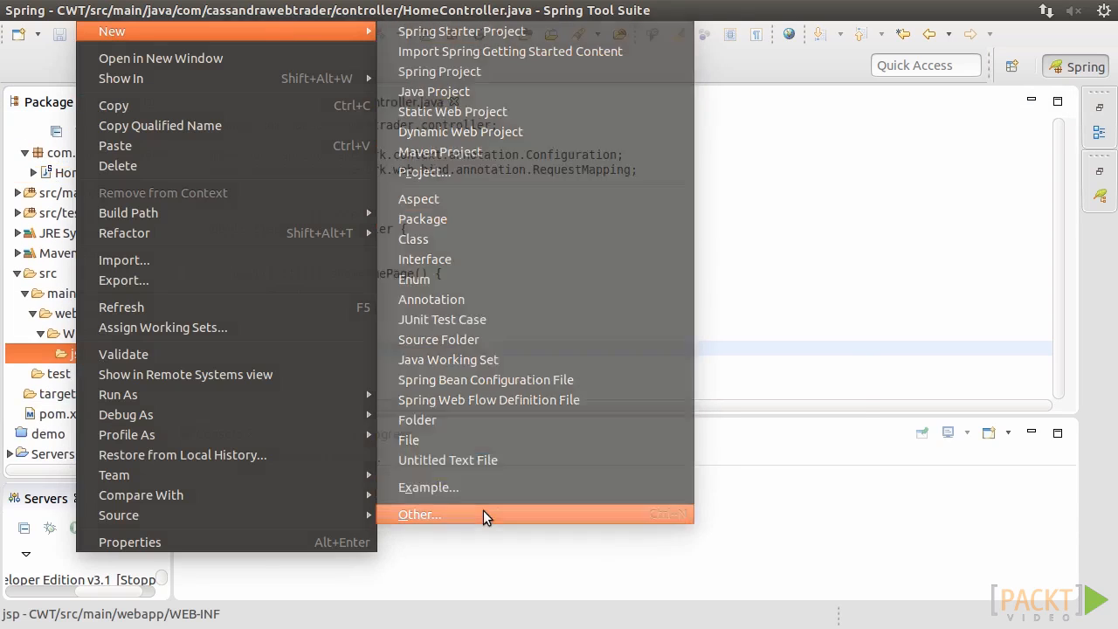
pyautogui.click(420, 513)
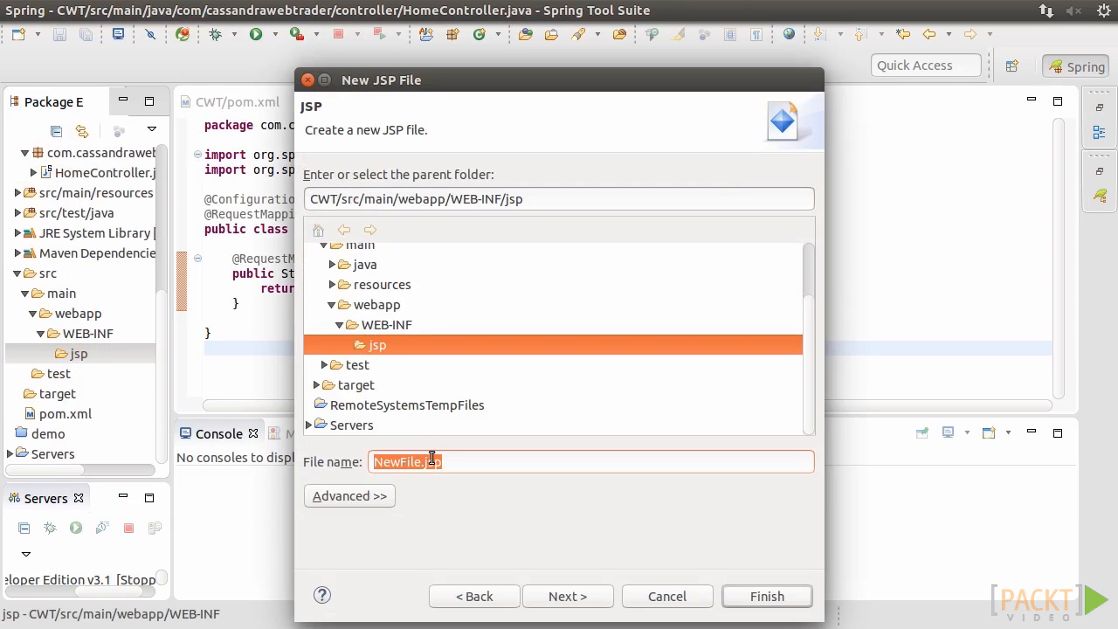
pyautogui.click(665, 595)
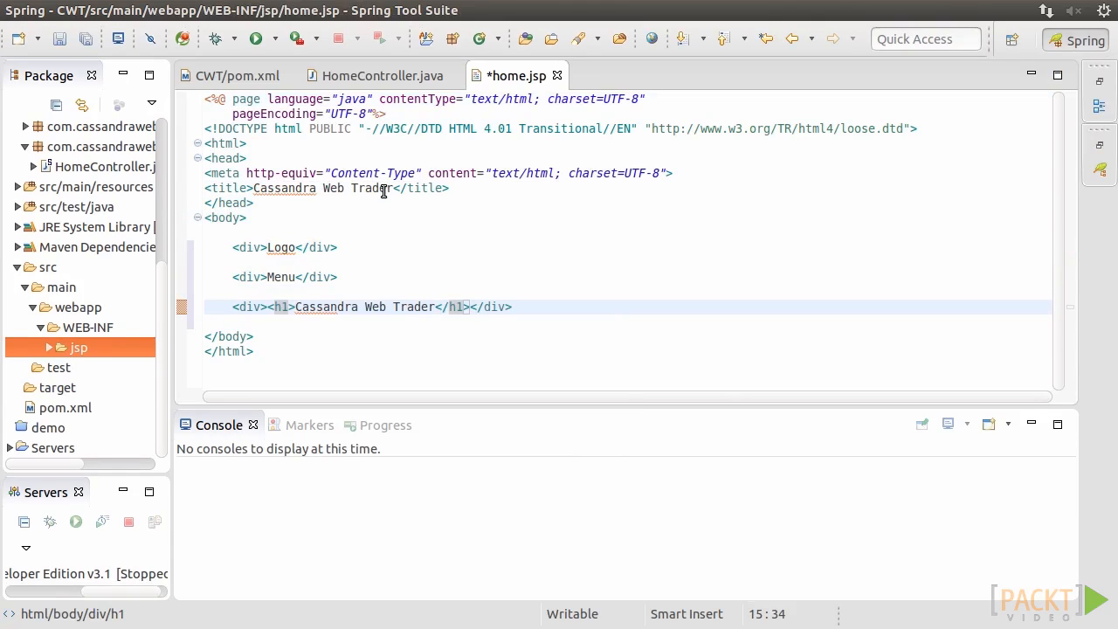
# - Add the Description and Footer divs below the Cassandra Web Trader heading and save
pyautogui.press('Return')
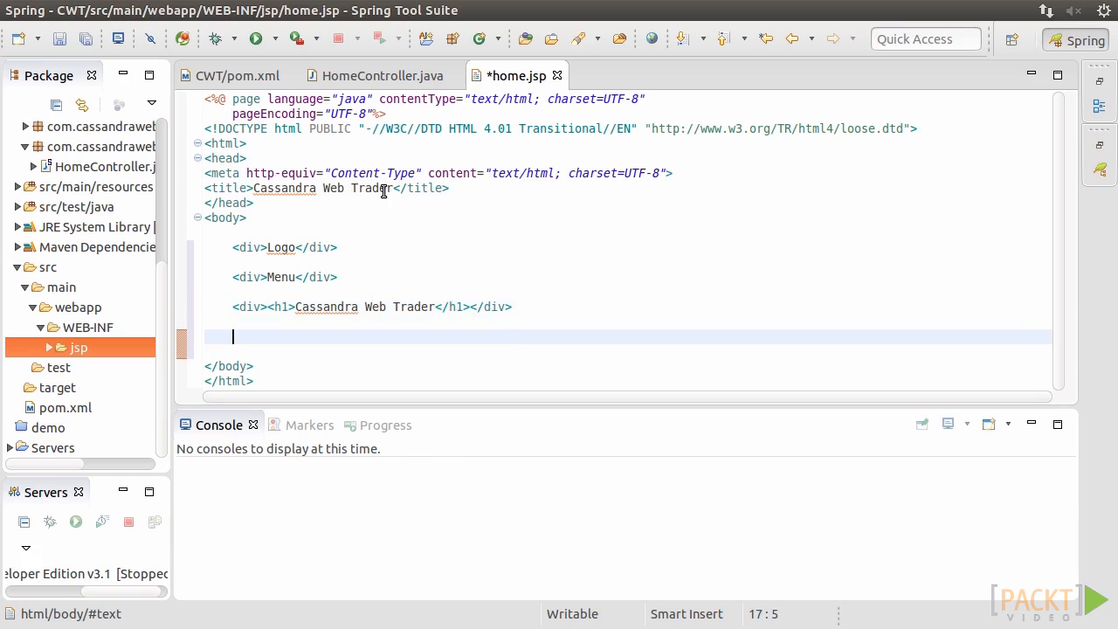
pyautogui.write('<div>Description</div>')
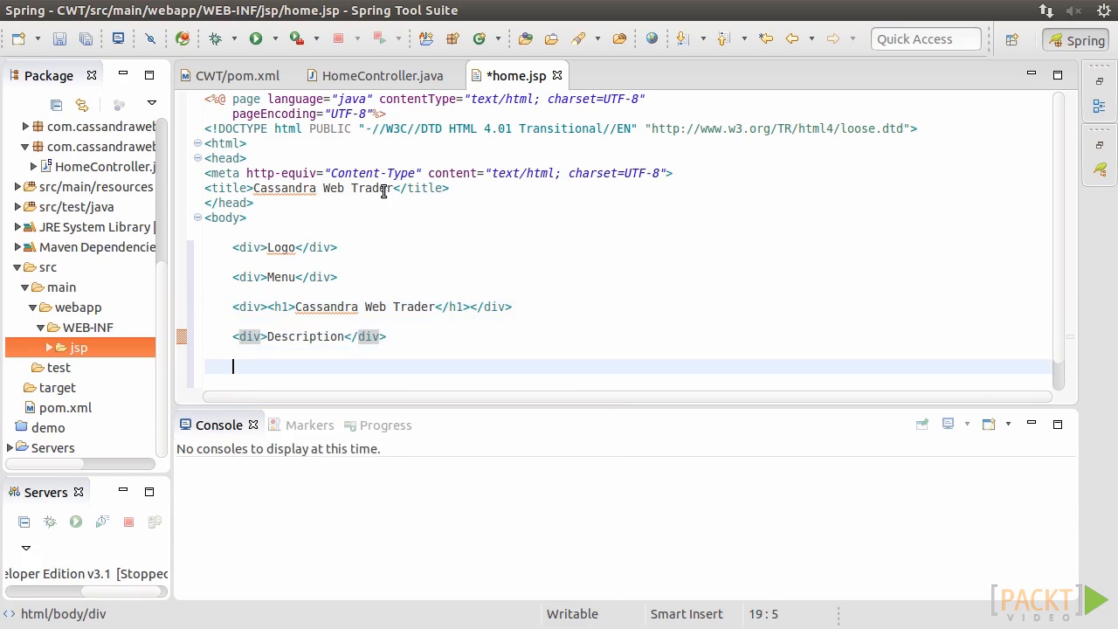
pyautogui.write('<div>Footer</div>')
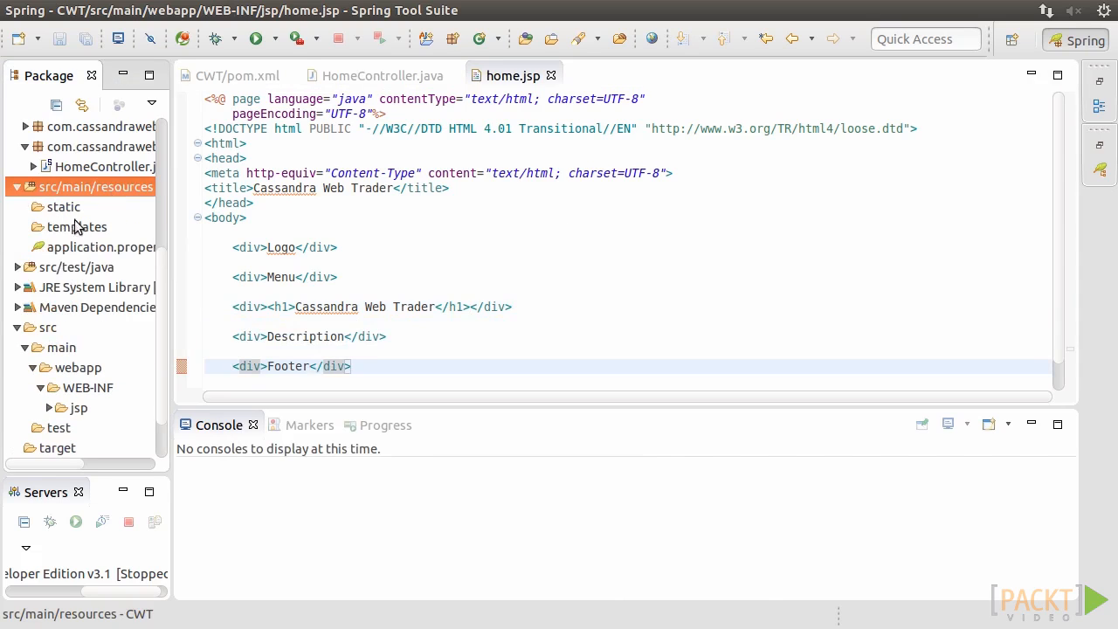
# - Set spring.view.prefix=/WEB-INF/jsp/ and spring.view.suffix=.jsp in application.properties and save
pyautogui.doubleClick(105, 246)
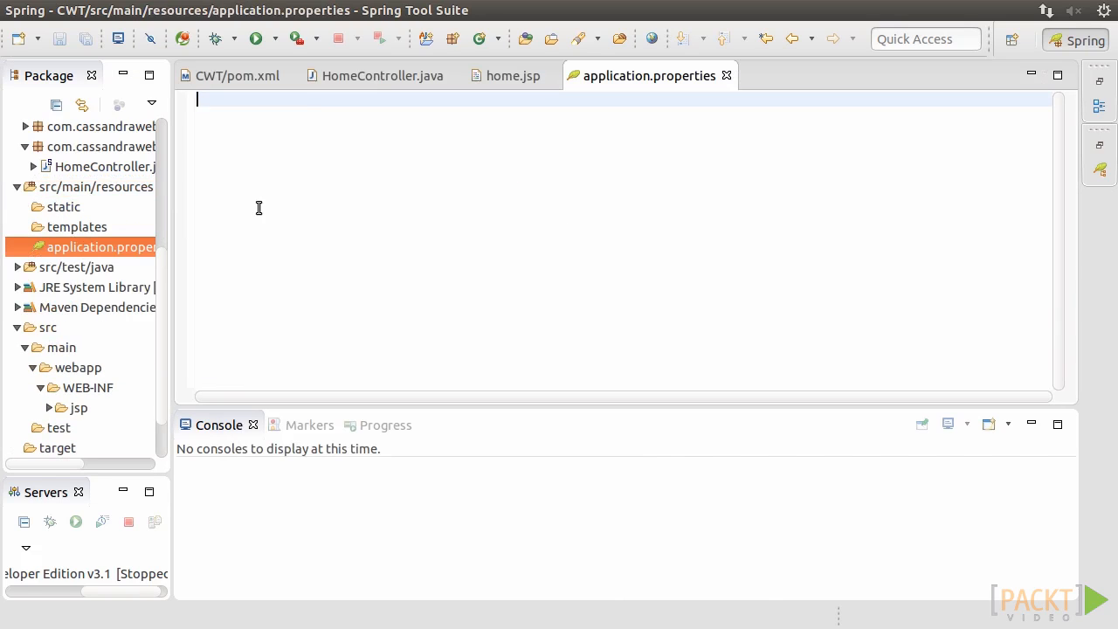
pyautogui.write('spring.view.suffix=')
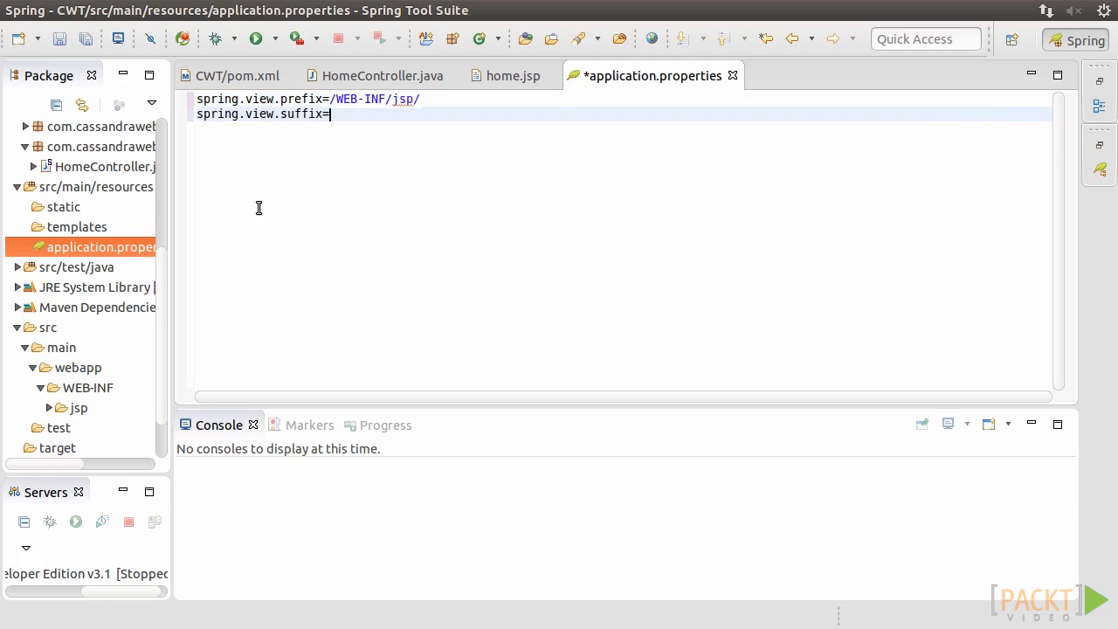
pyautogui.write('.jsp')
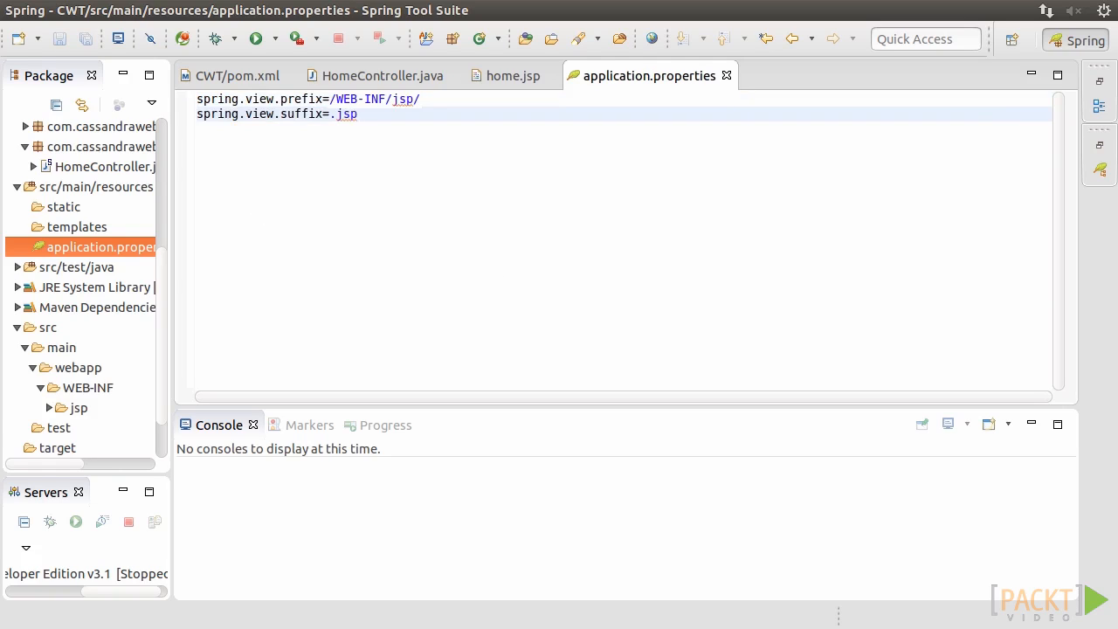
pyautogui.click(356, 115)
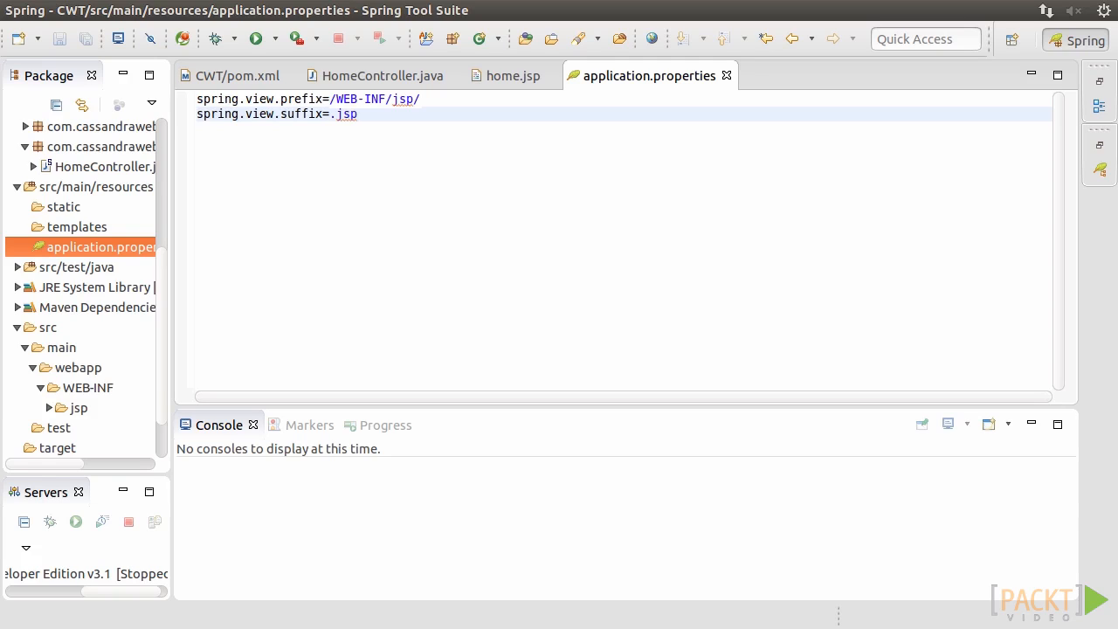
# - Load localhost:8080/home in Chrome and see the Whitelabel 404 Not Found error page
pyautogui.rightClick(99, 247)
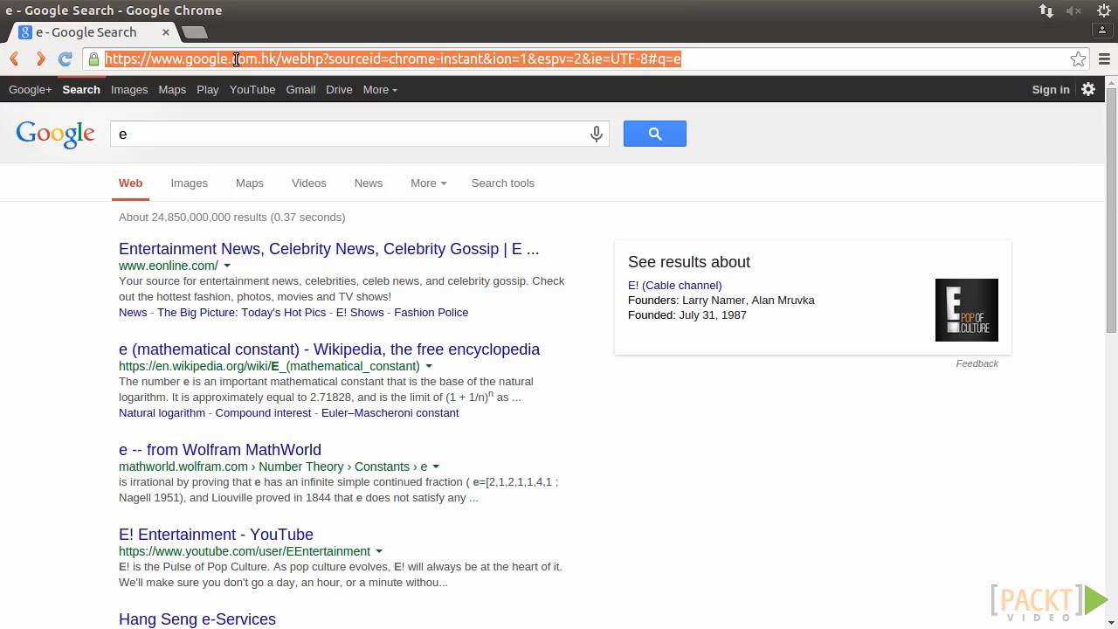
pyautogui.write('localhost:8080/home')
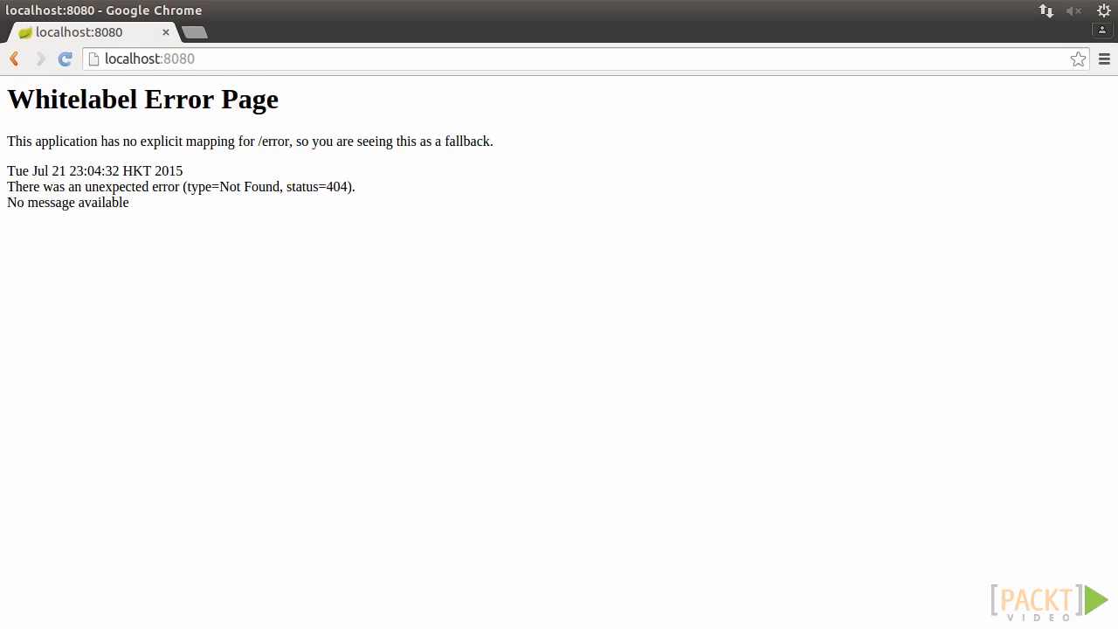
pyautogui.moveTo(643, 374)
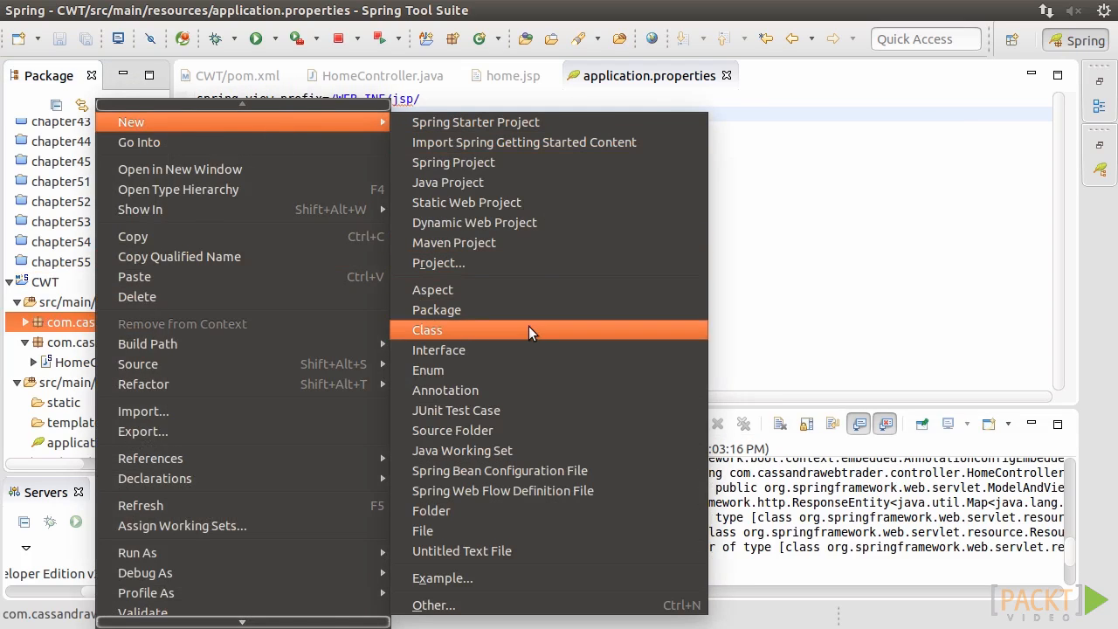
# - Create WebConfig in com.cassandrawebtrader.config with a customizer bean mapping 401, 404 and 500 to HTML error pages
pyautogui.click(427, 330)
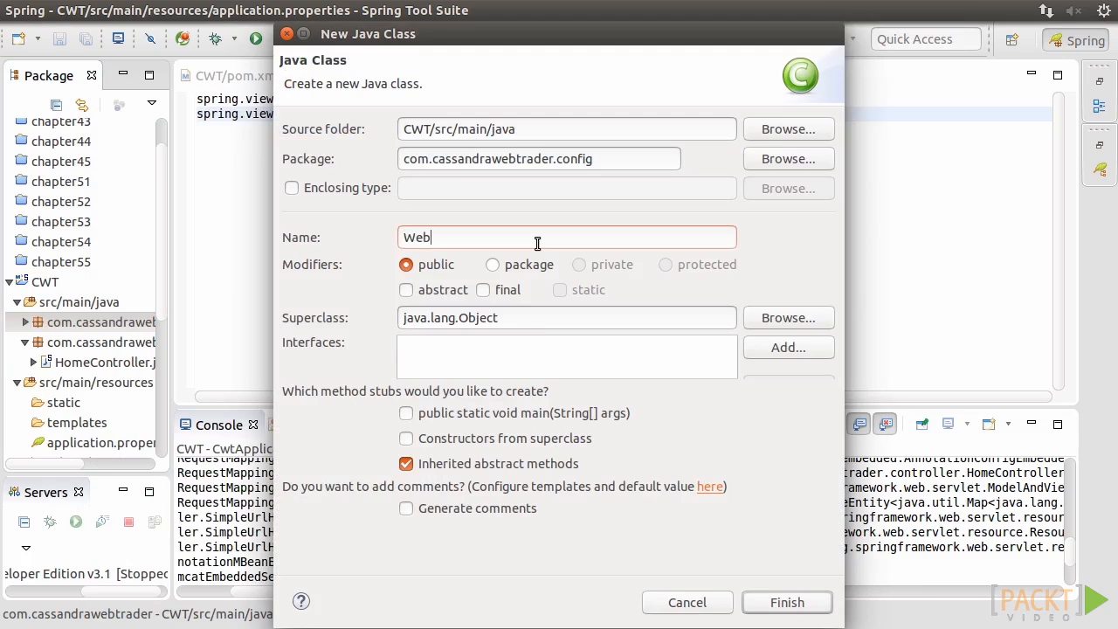
pyautogui.write('Config')
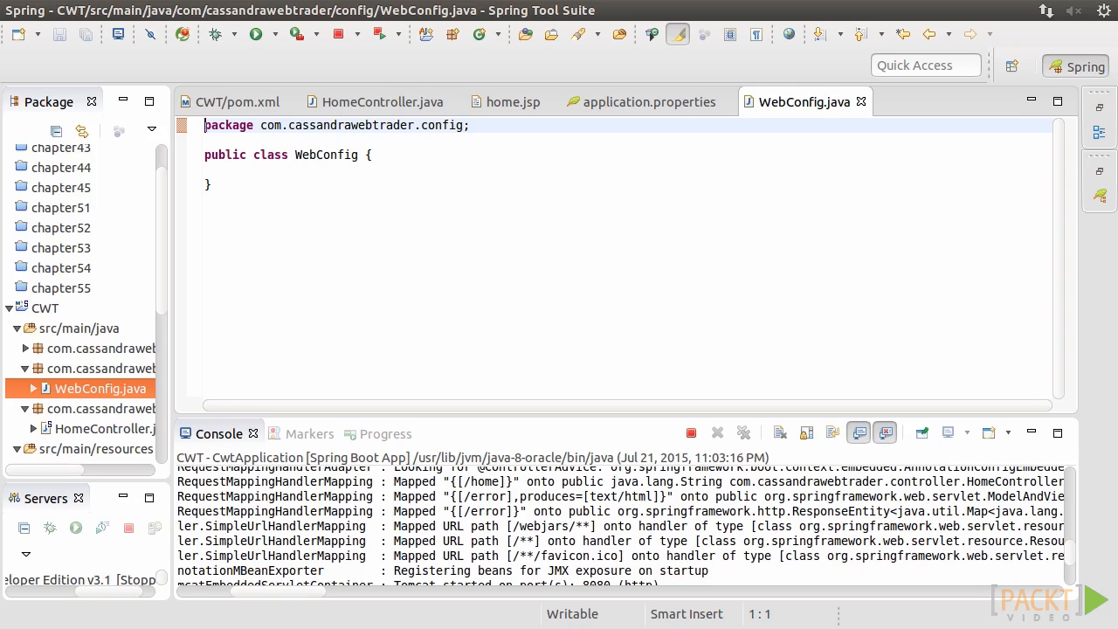
pyautogui.moveTo(659, 355)
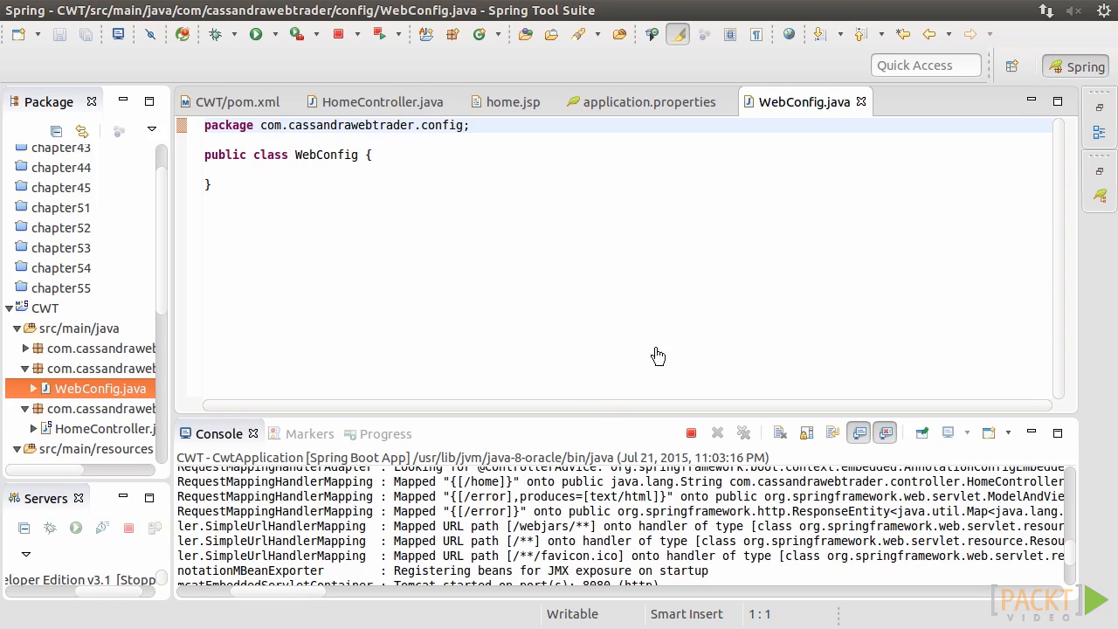
pyautogui.click(540, 140)
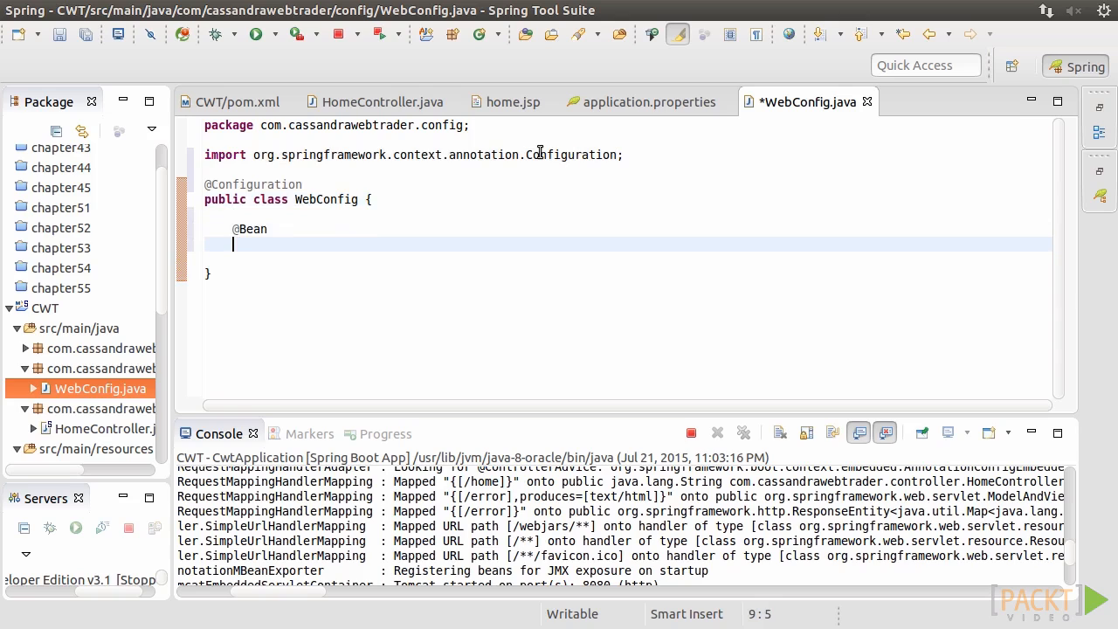
pyautogui.write('public EmbeddedServletContainerCustomizer containerCustomizer() {')
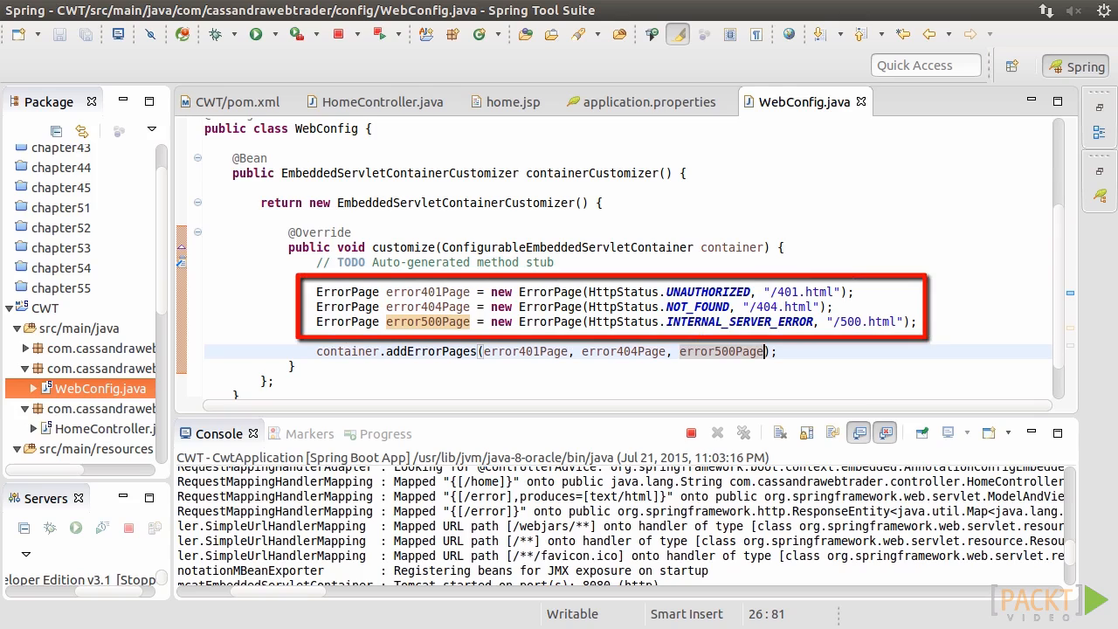
pyautogui.moveTo(152, 280)
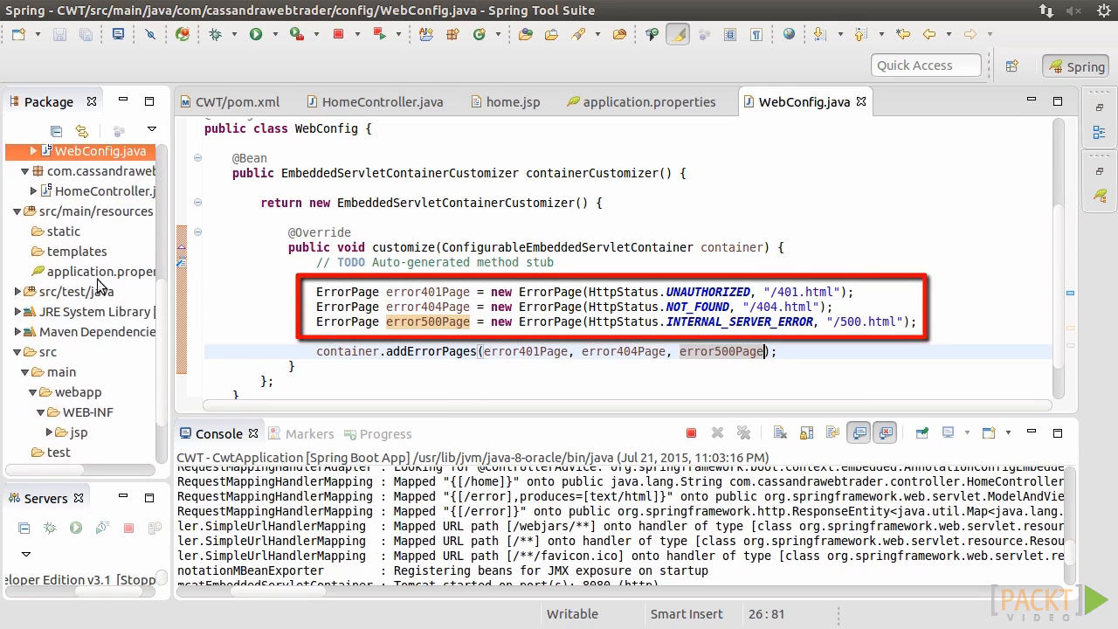
pyautogui.scroll(-3)
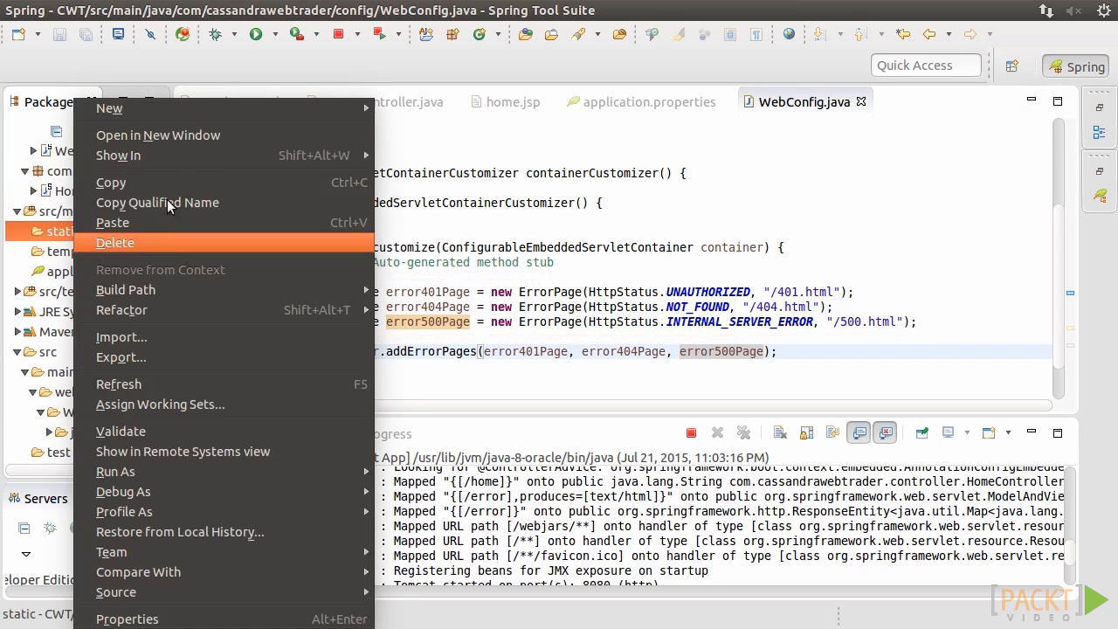
# - Create an HTML file named 401.html in src/main/resources/static
pyautogui.click(109, 107)
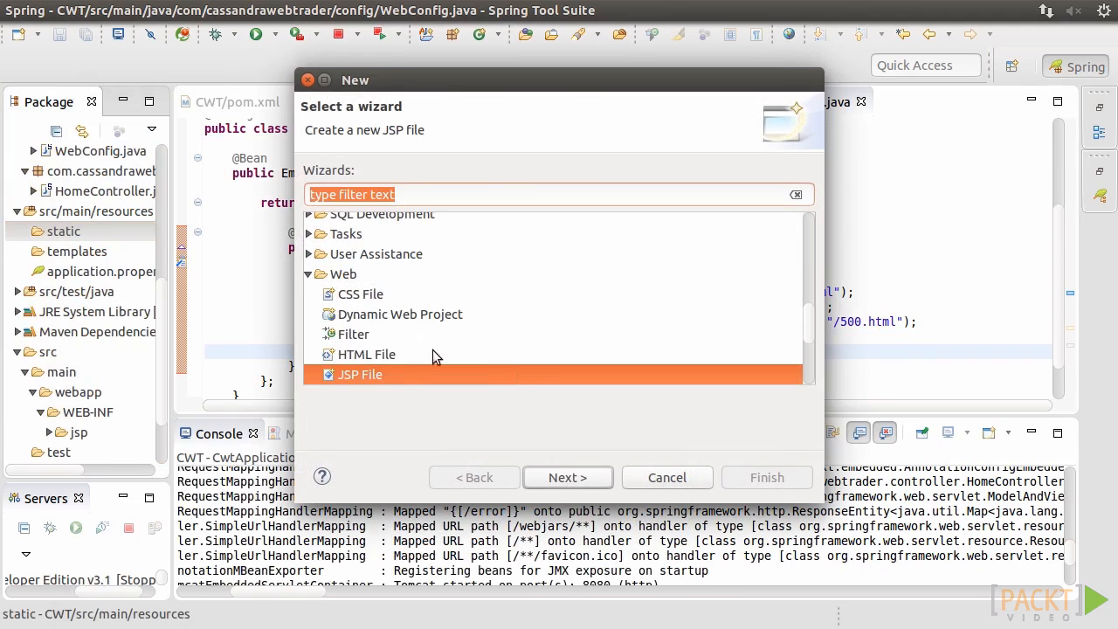
pyautogui.click(567, 477)
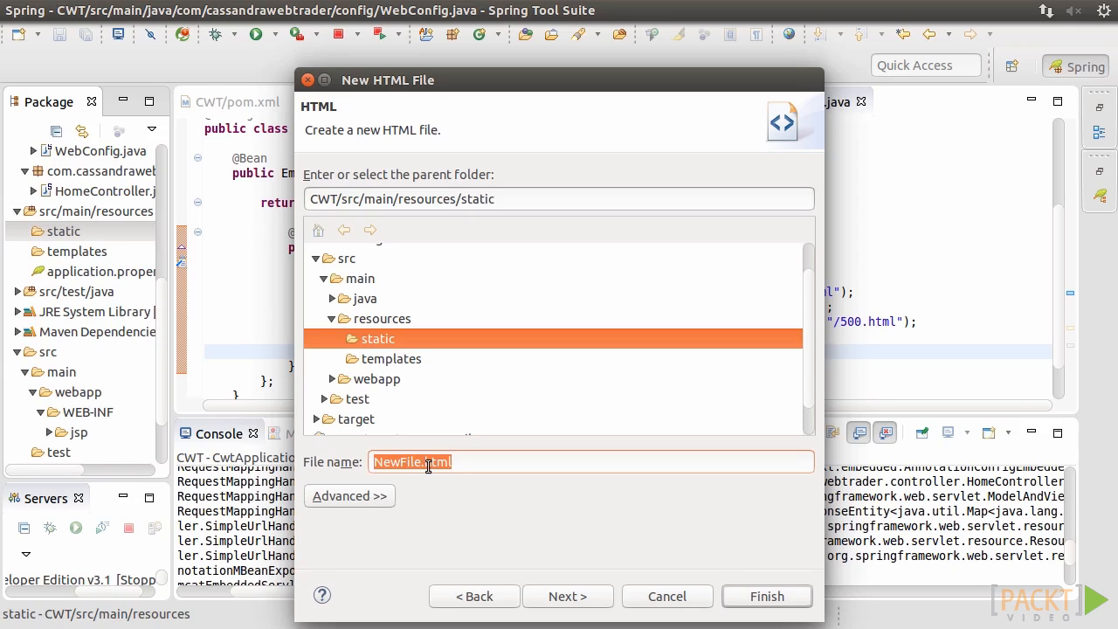
pyautogui.write('401.html')
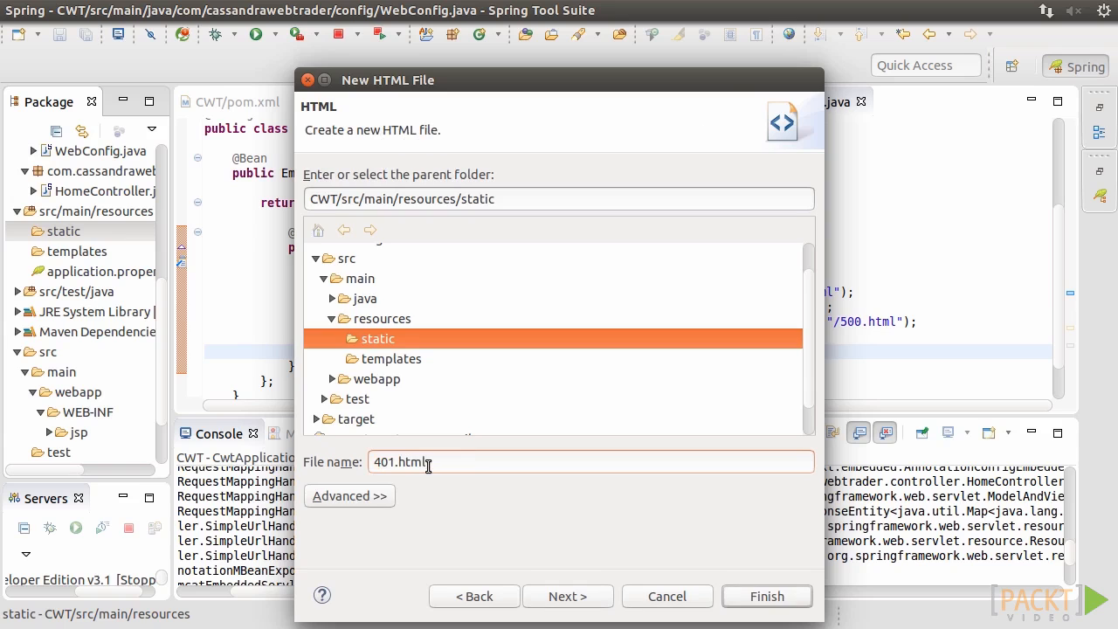
pyautogui.click(766, 595)
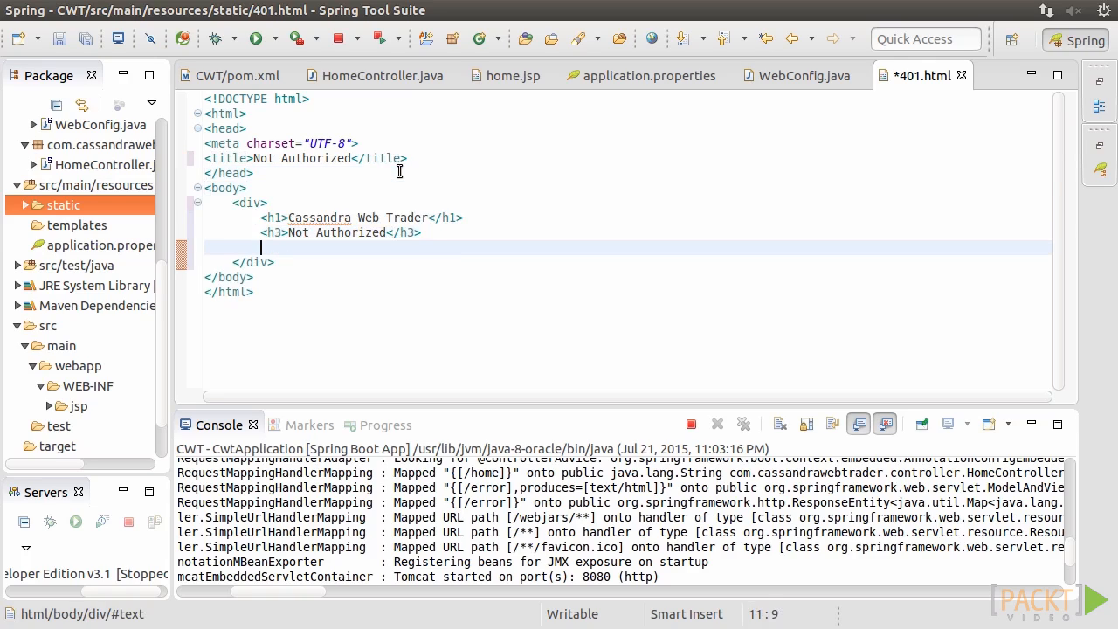
# - Add the Not Authorized heading and apology paragraph to 401.html and save
pyautogui.write('<p>Sorry, but you are not authorized to view this page.</p>')
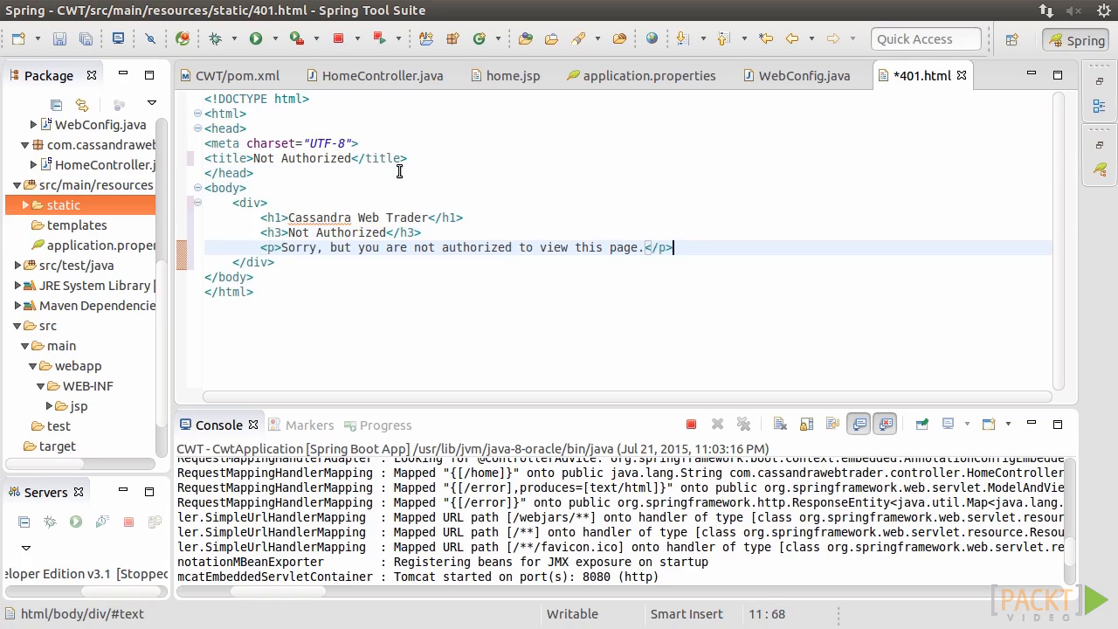
pyautogui.press('ctrl+s')
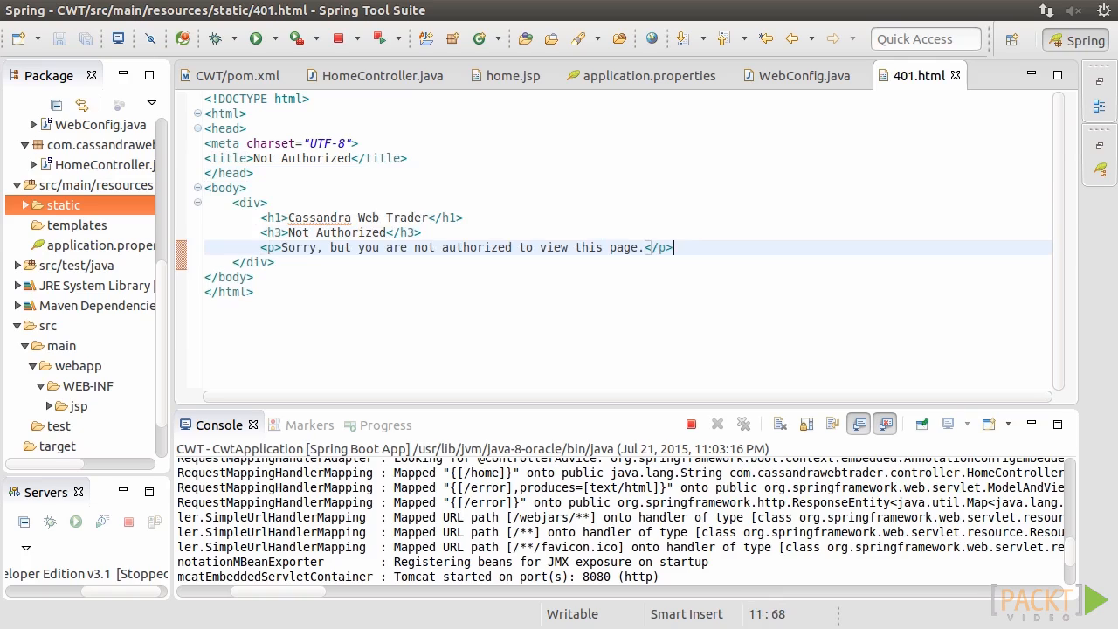